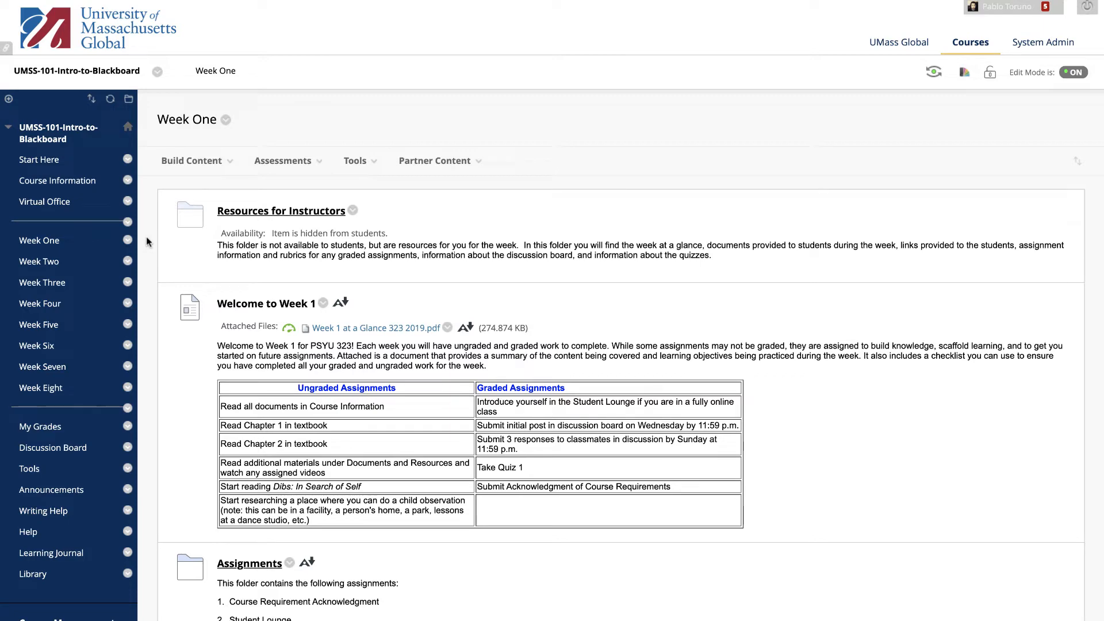
Step: Reach the course's Wikis tool through Control Panel > Course Tools
scroll("down", 3)
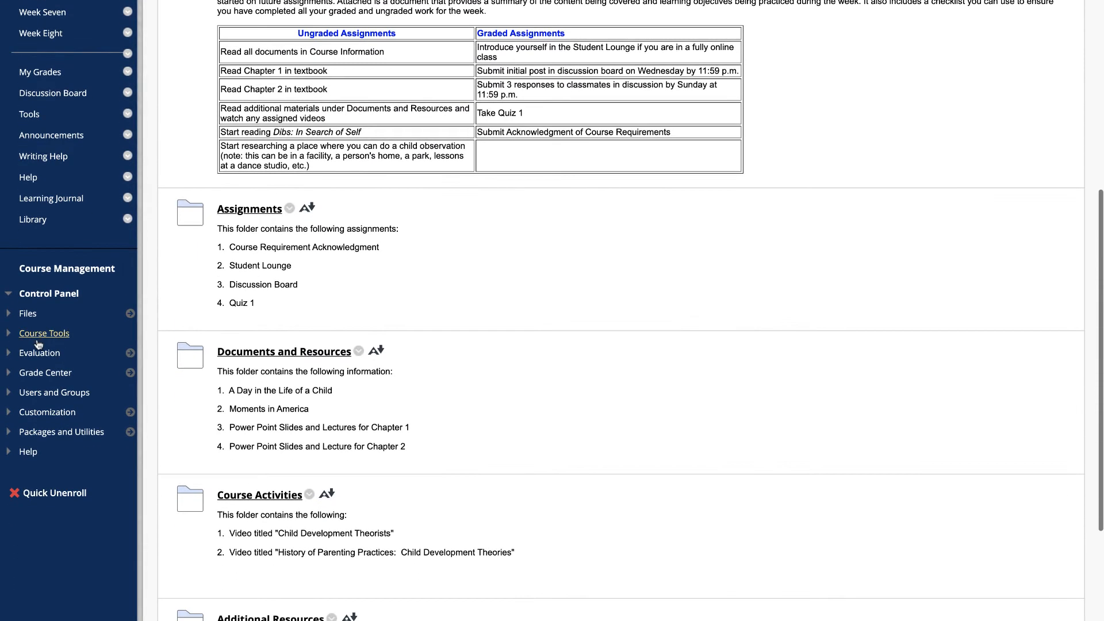
left_click(44, 334)
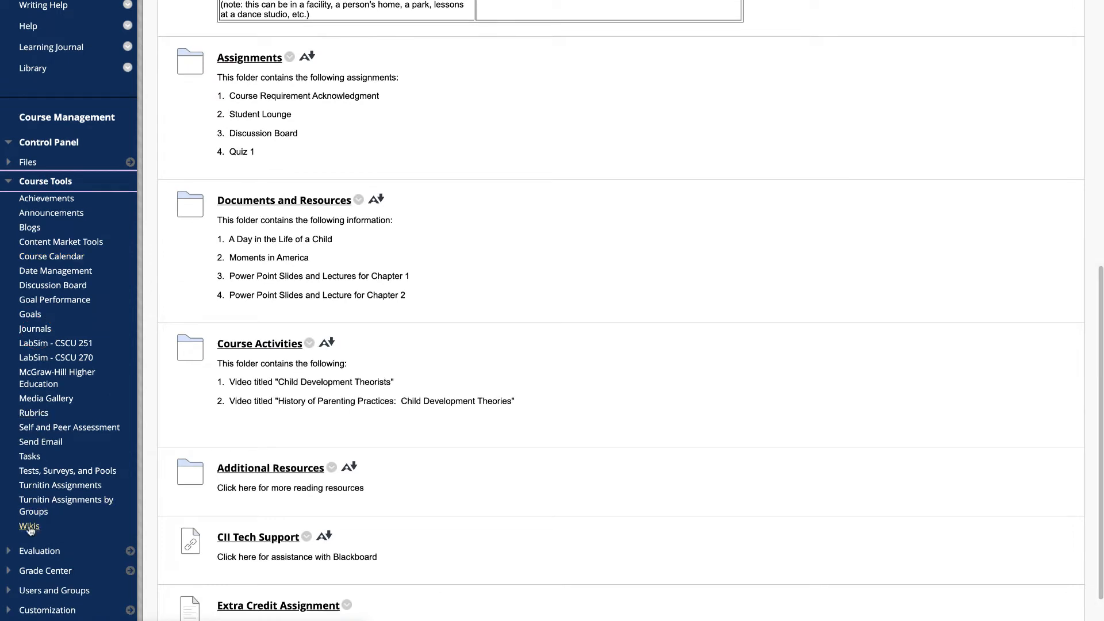
left_click(29, 525)
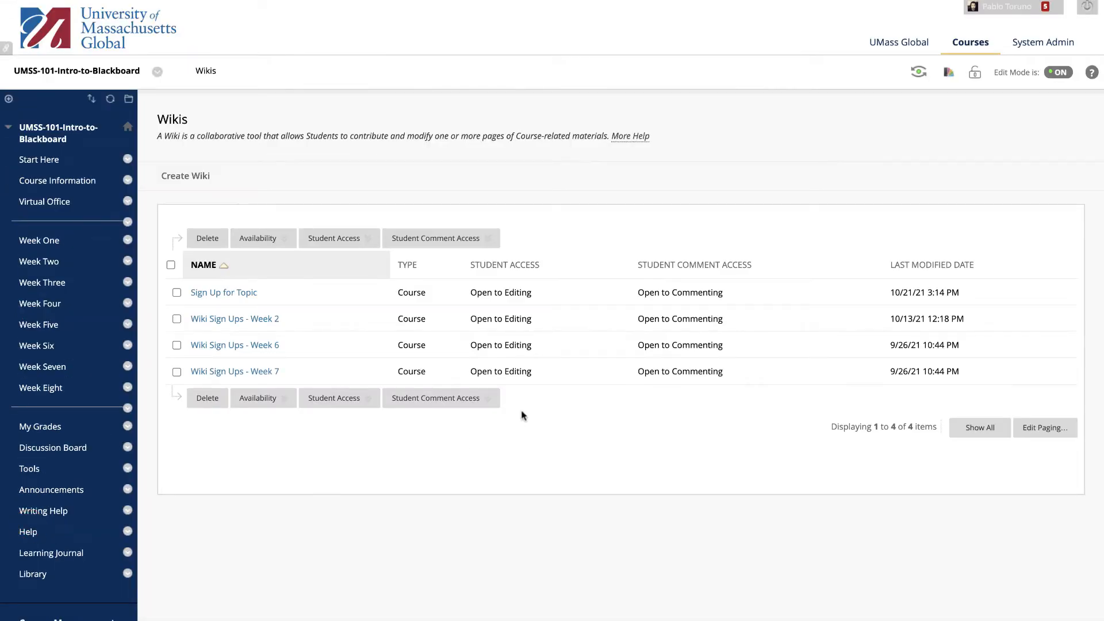
mouse_move(562, 218)
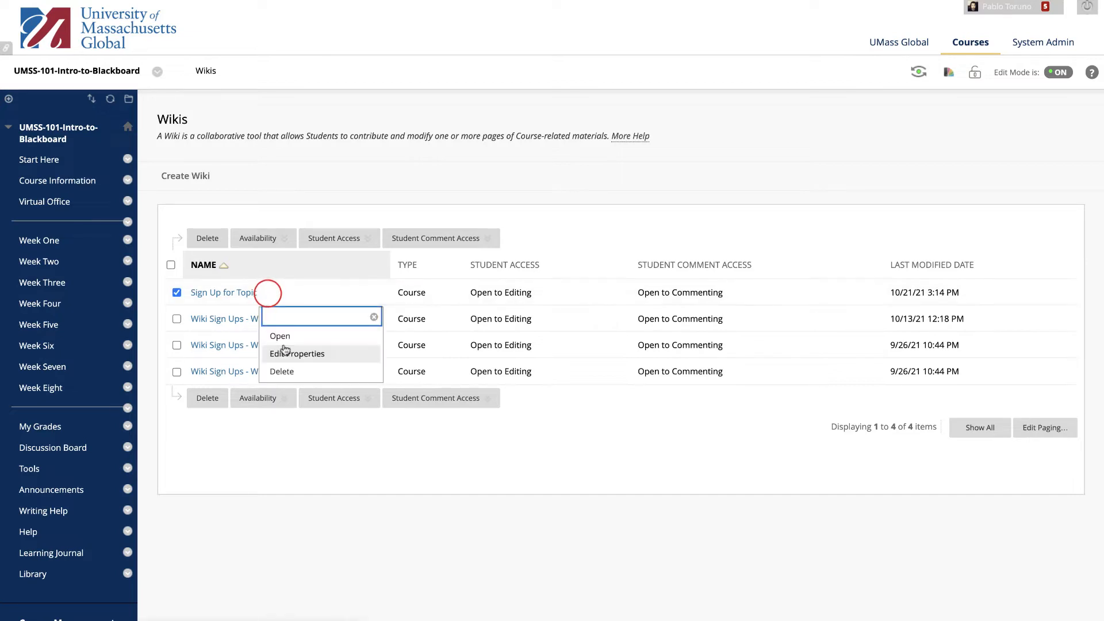
Step: Review Sign Up for Topic's Edit Wiki form down to grading (10 points) and submit it unchanged
left_click(297, 353)
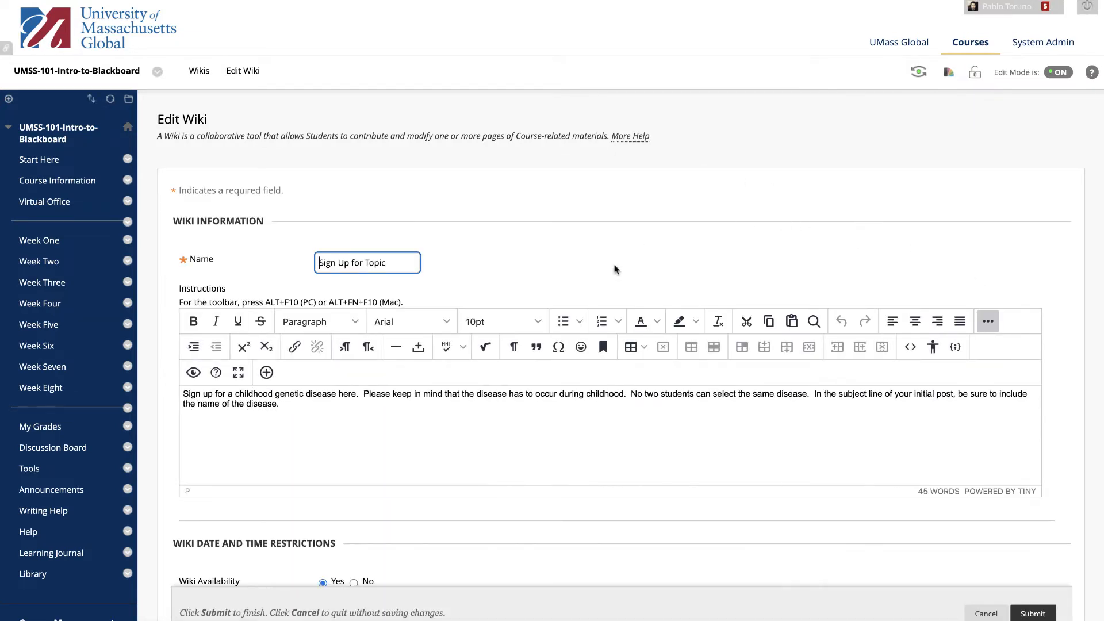
scroll("down", 3)
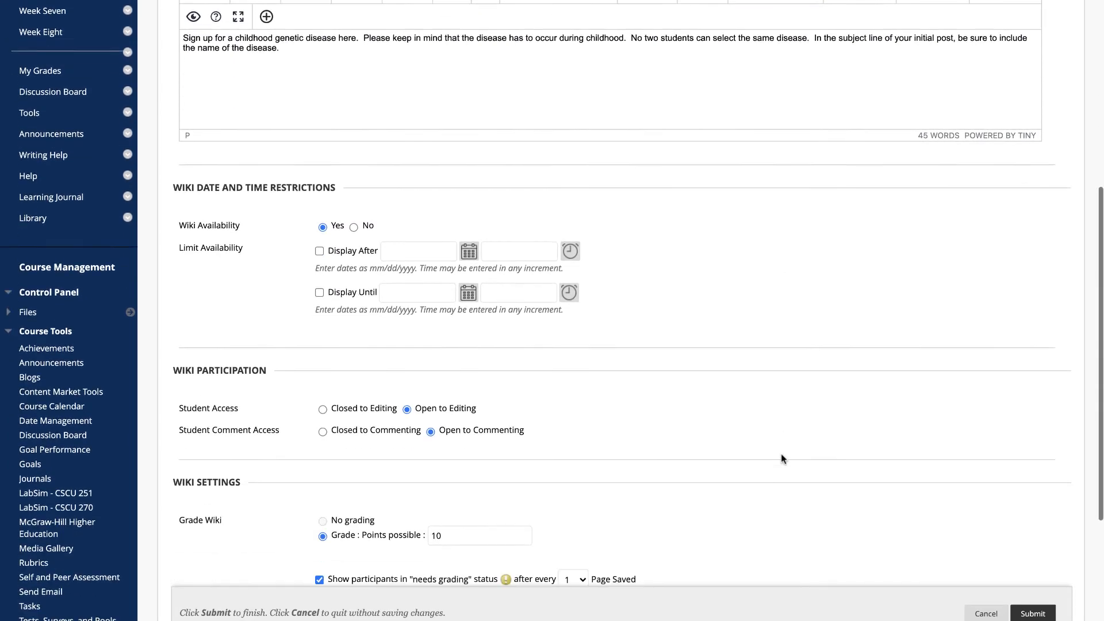
scroll("down", 3)
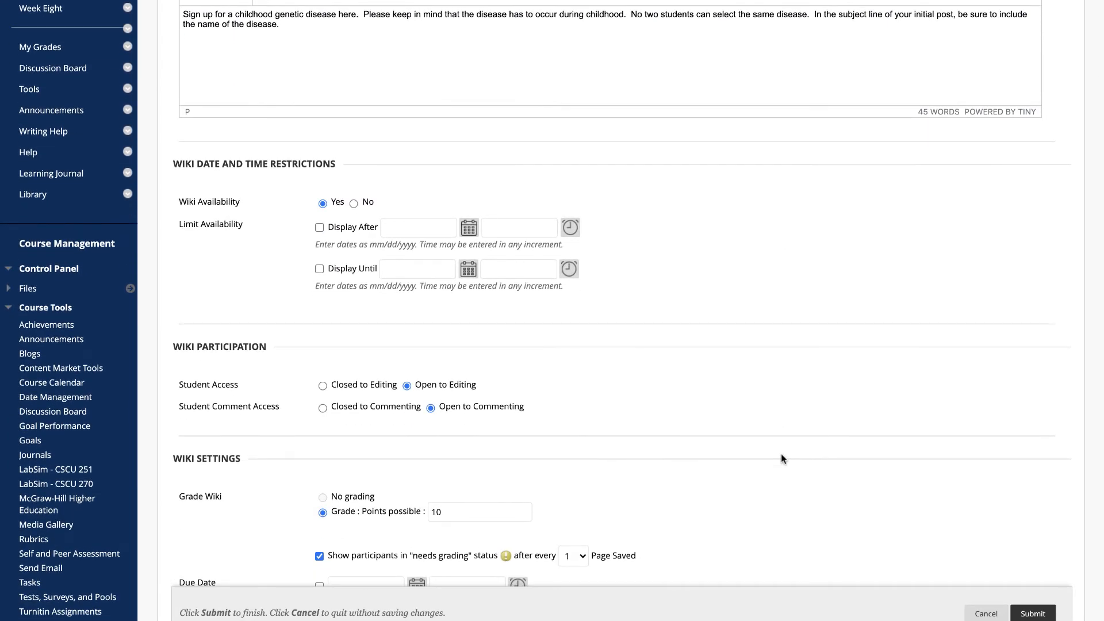
scroll("down", 3)
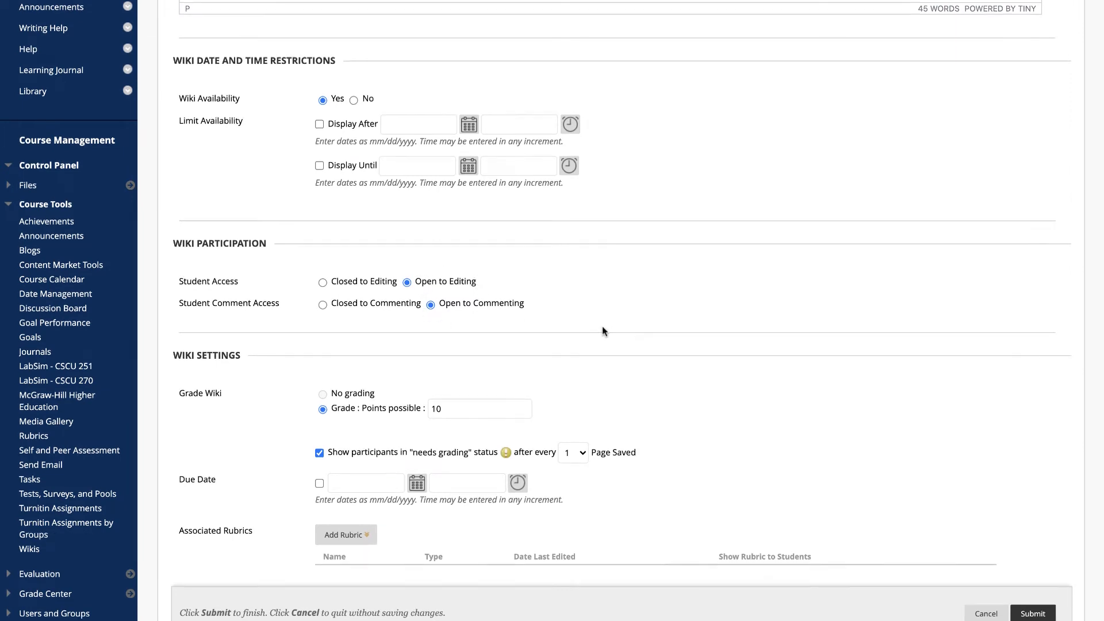
scroll("down", 3)
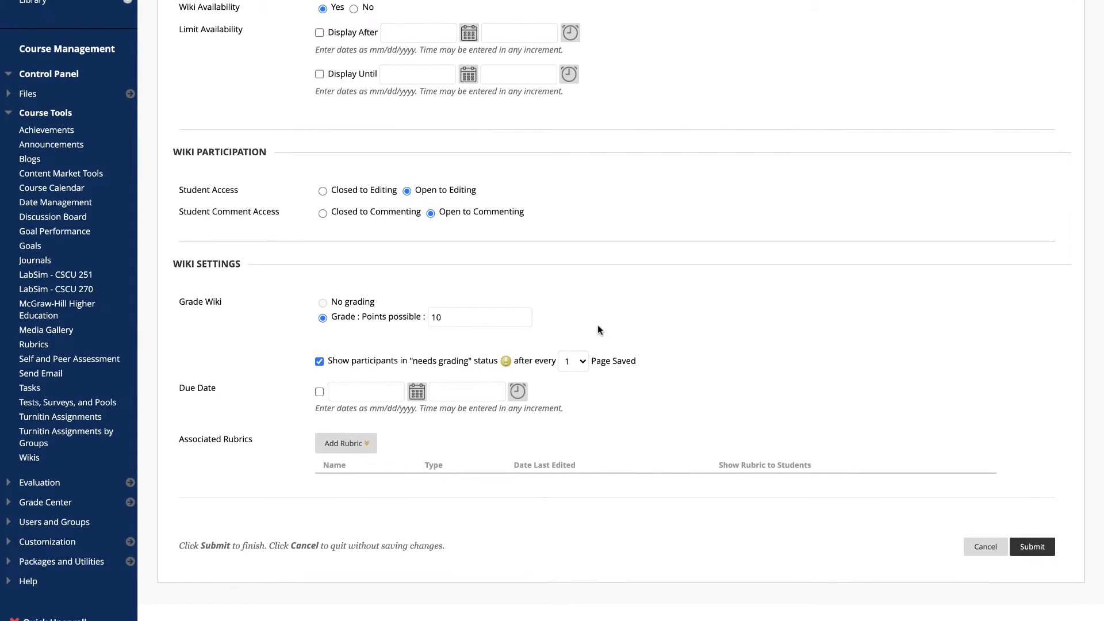
mouse_move(632, 439)
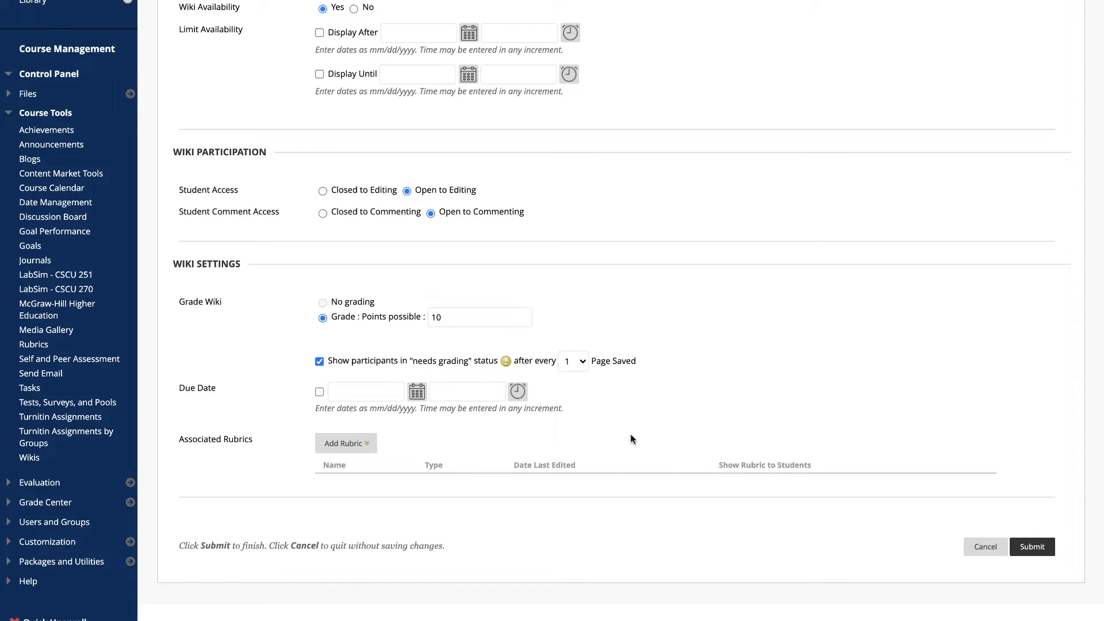
mouse_move(956, 514)
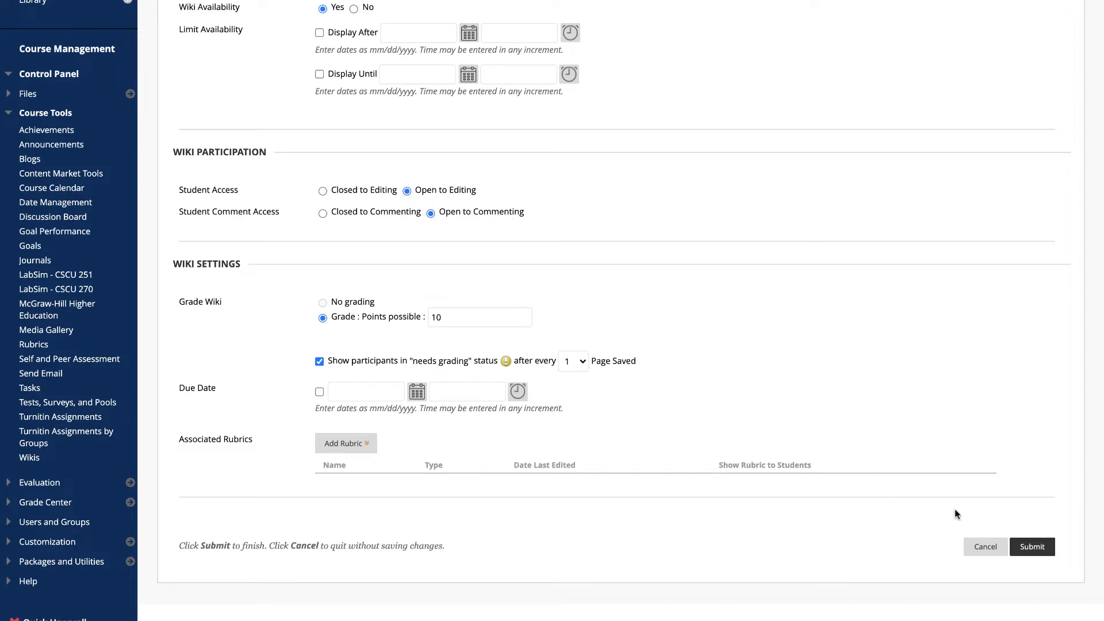
left_click(1033, 547)
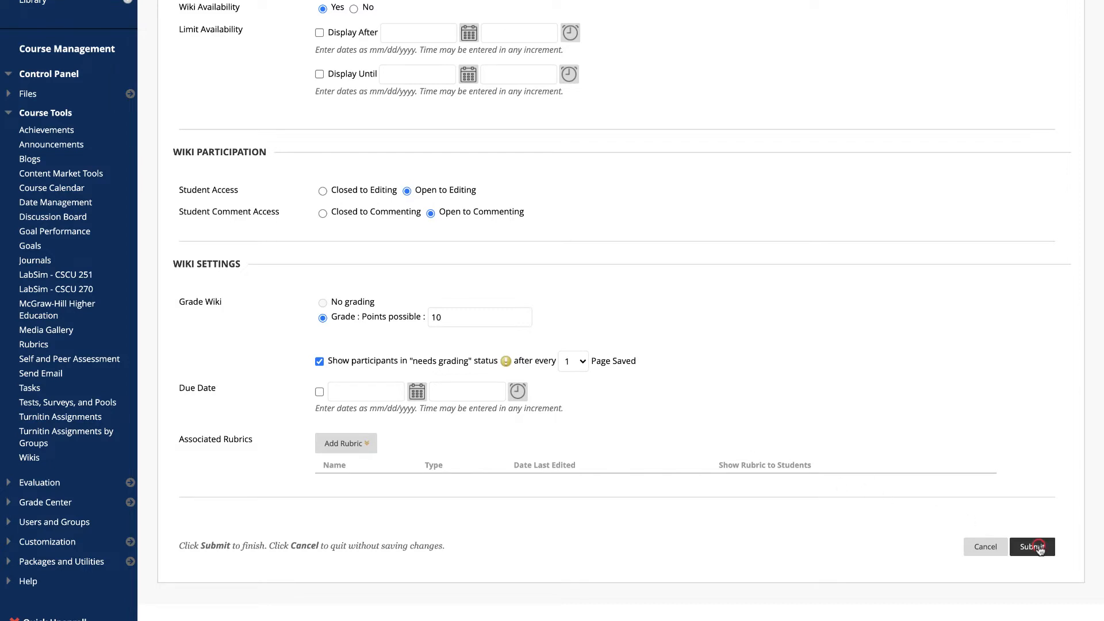
left_click(1031, 546)
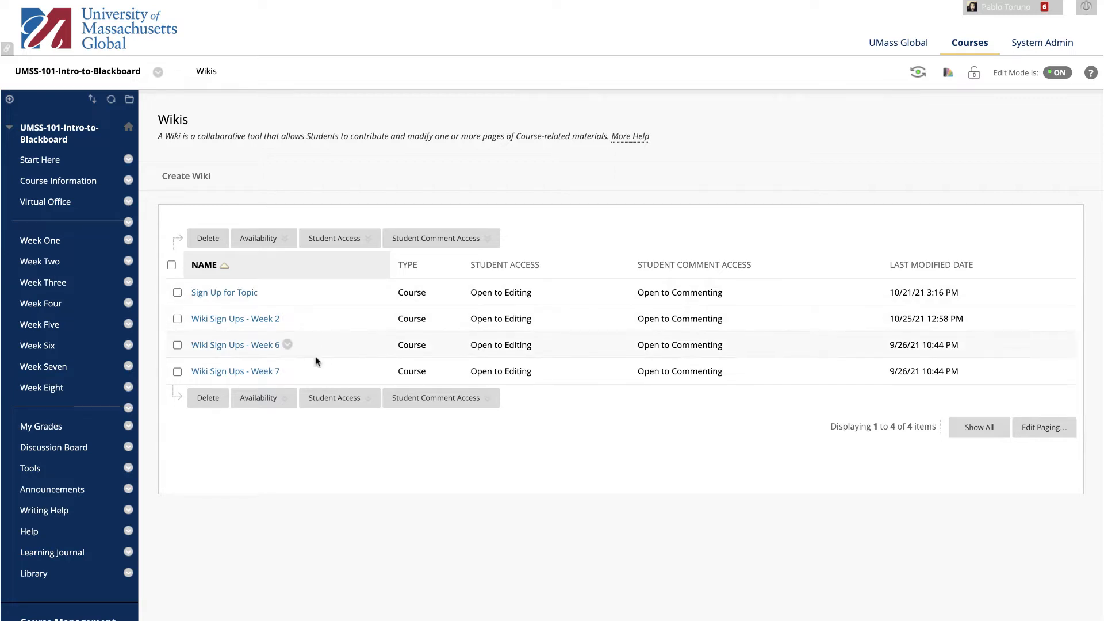
left_click(178, 292)
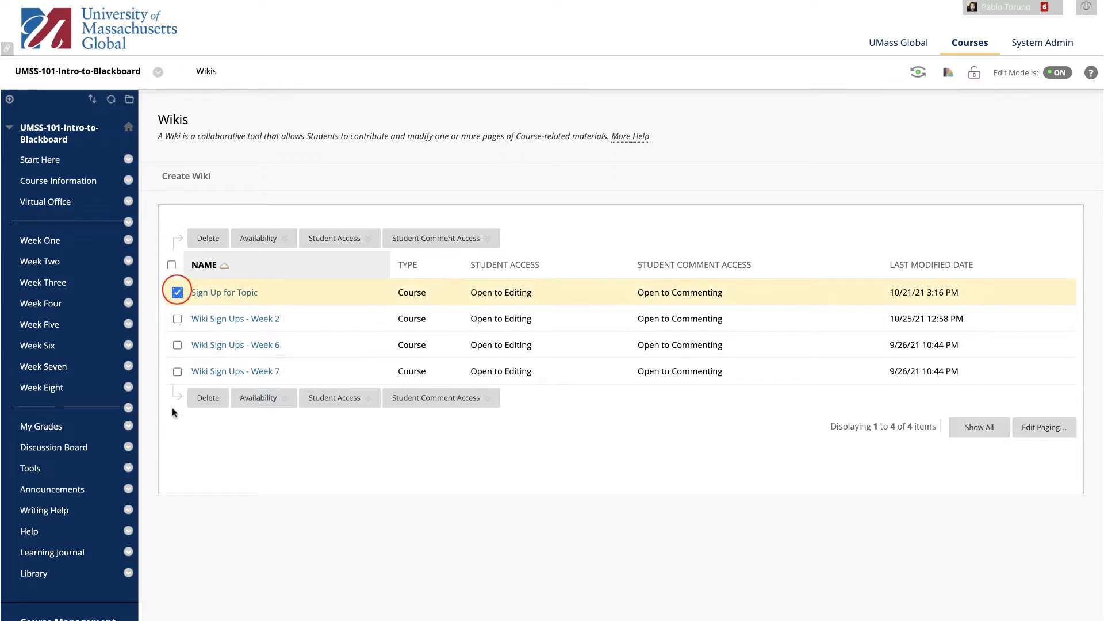
left_click(262, 397)
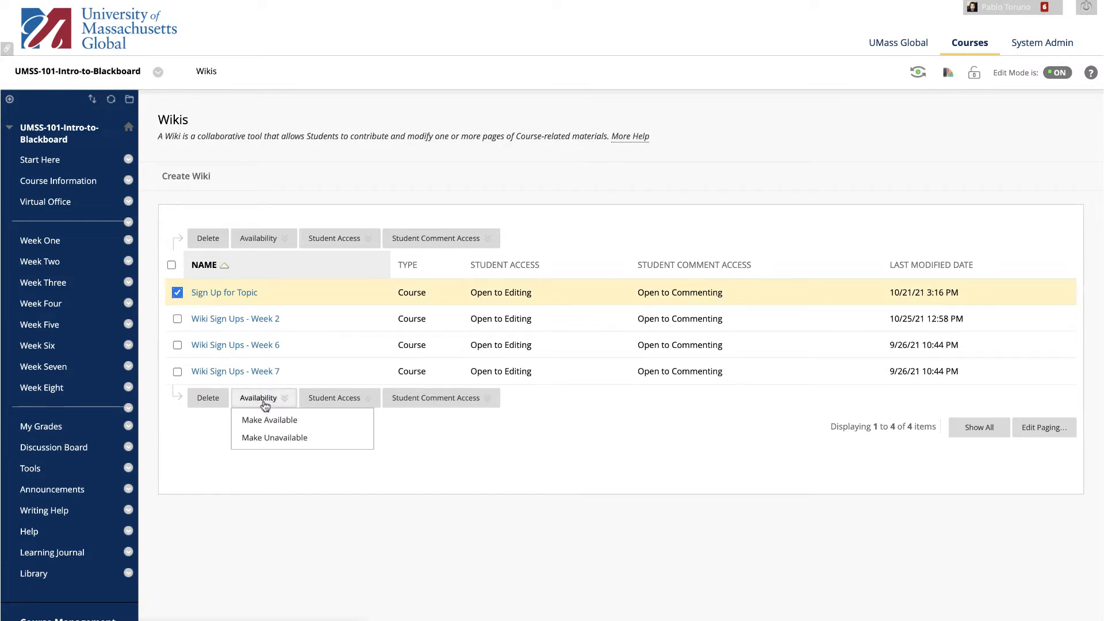
left_click(338, 398)
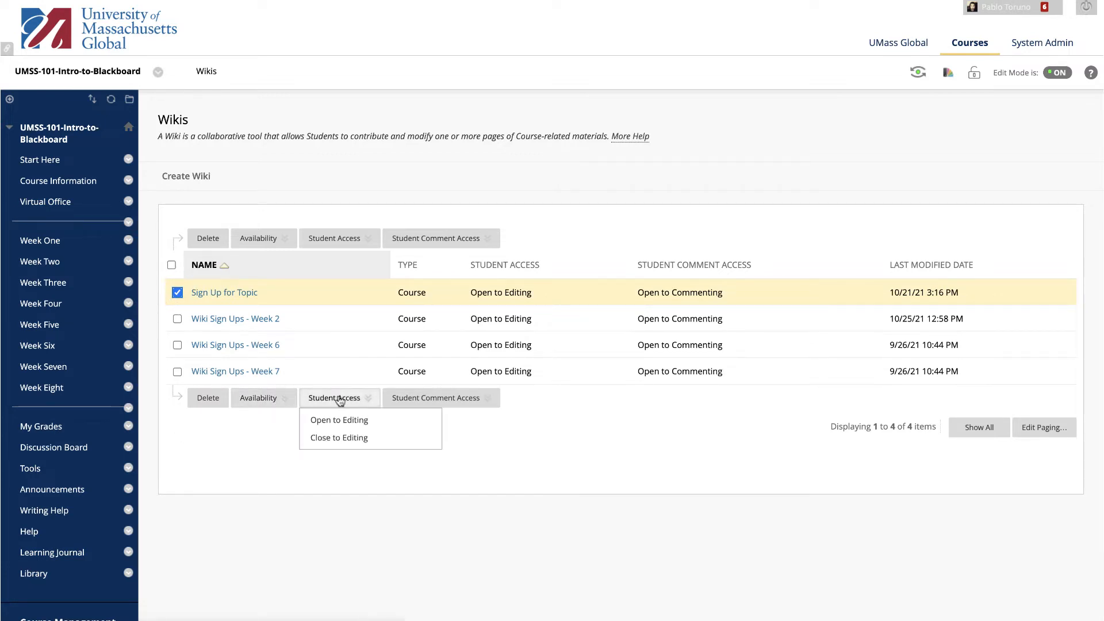
left_click(435, 398)
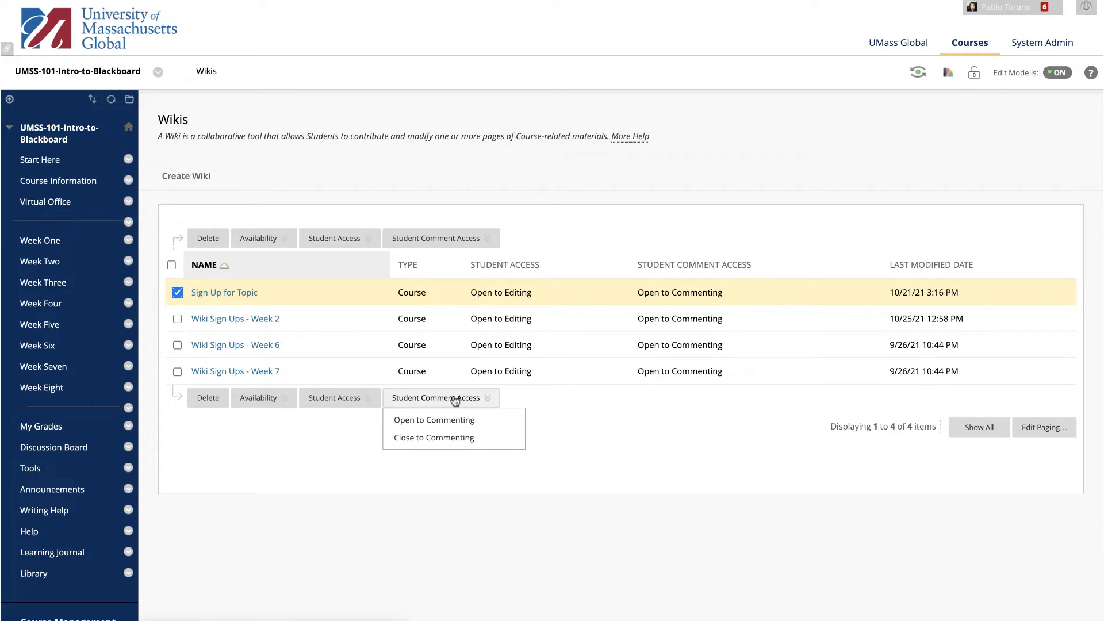
left_click(519, 400)
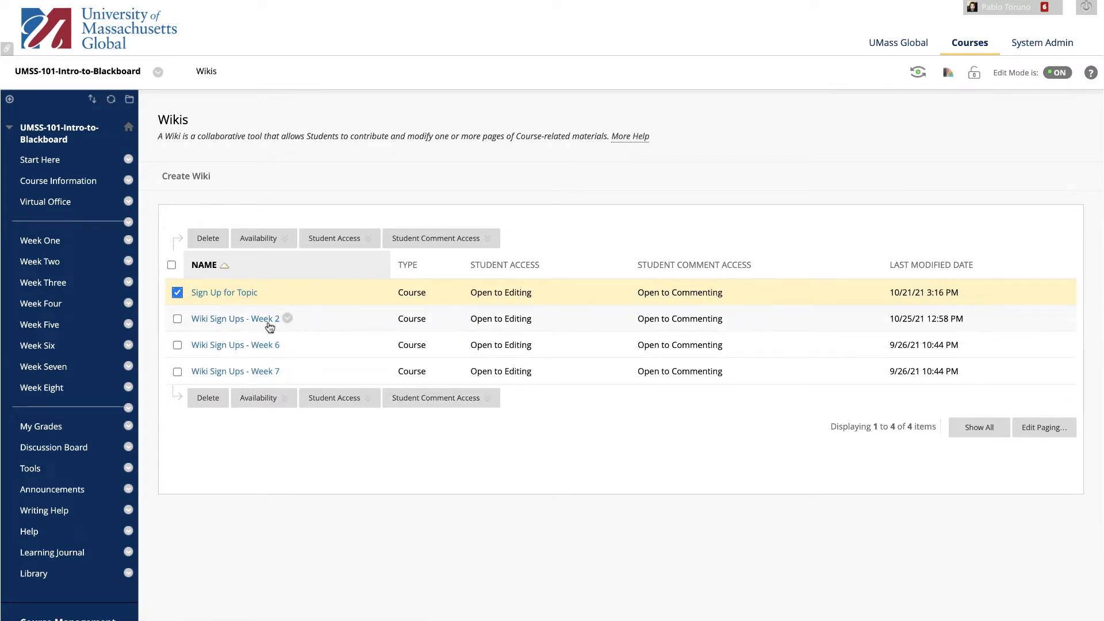
Step: Enter Wiki Sign Ups - Week 2 and try editing Shaggy's page, hitting the locked-by-another-user error
left_click(235, 318)
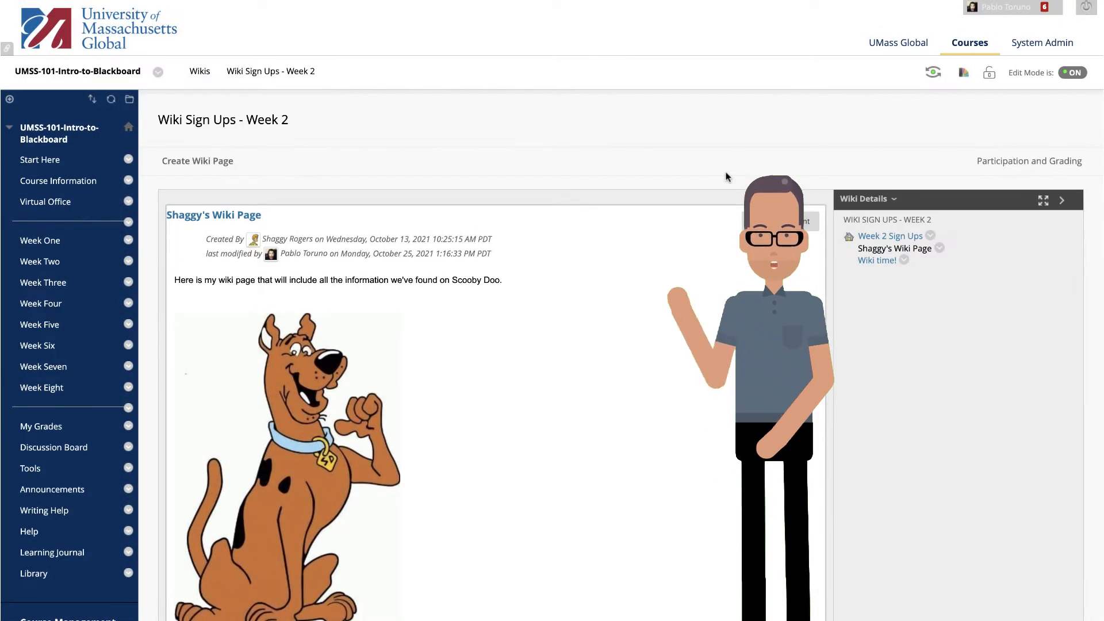
mouse_move(899, 562)
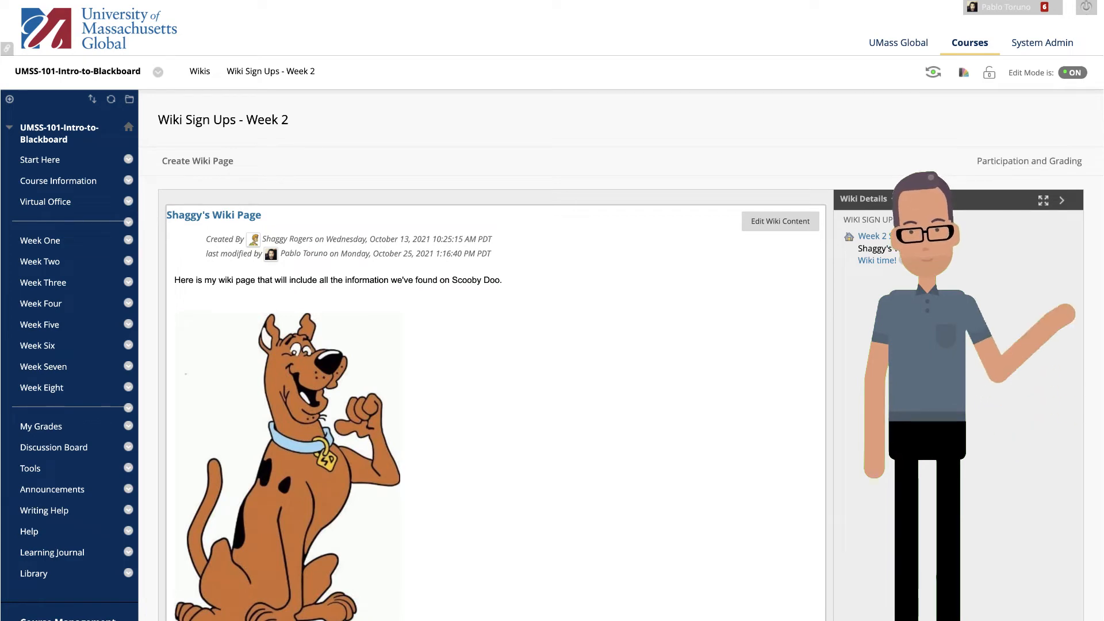
left_click(780, 221)
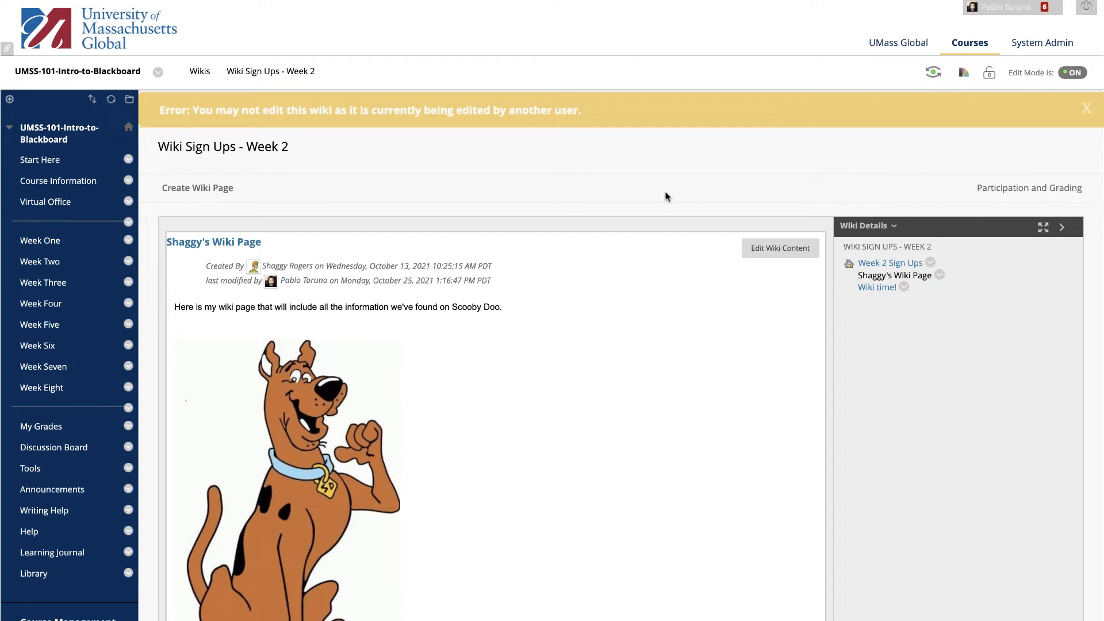
mouse_move(930, 214)
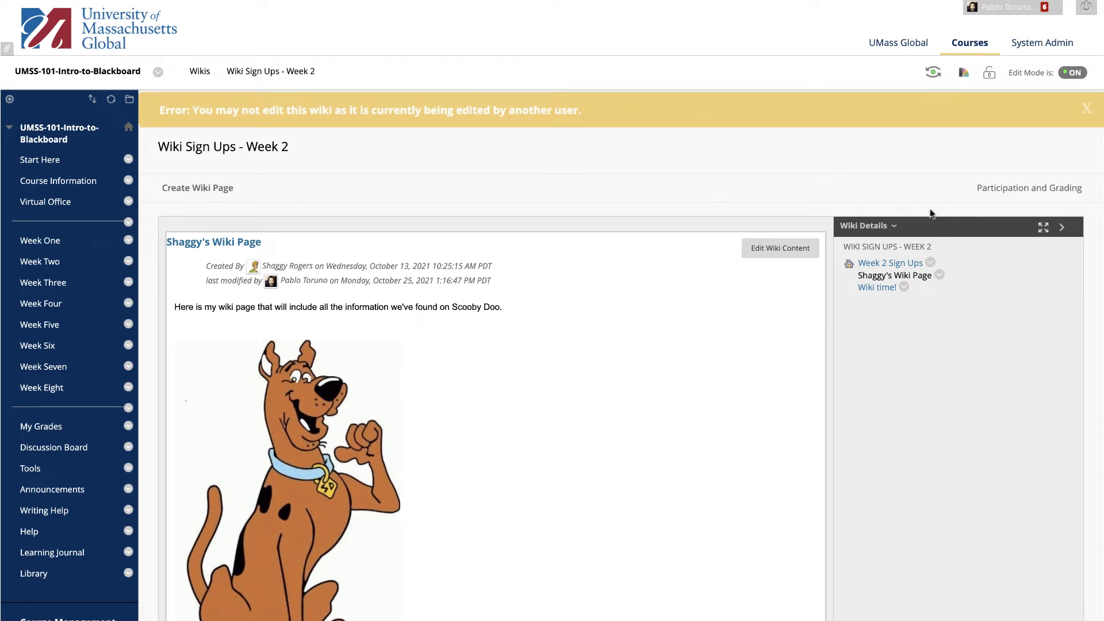
Step: Show the History of Shaggy's Wiki Page from its options menu
left_click(940, 275)
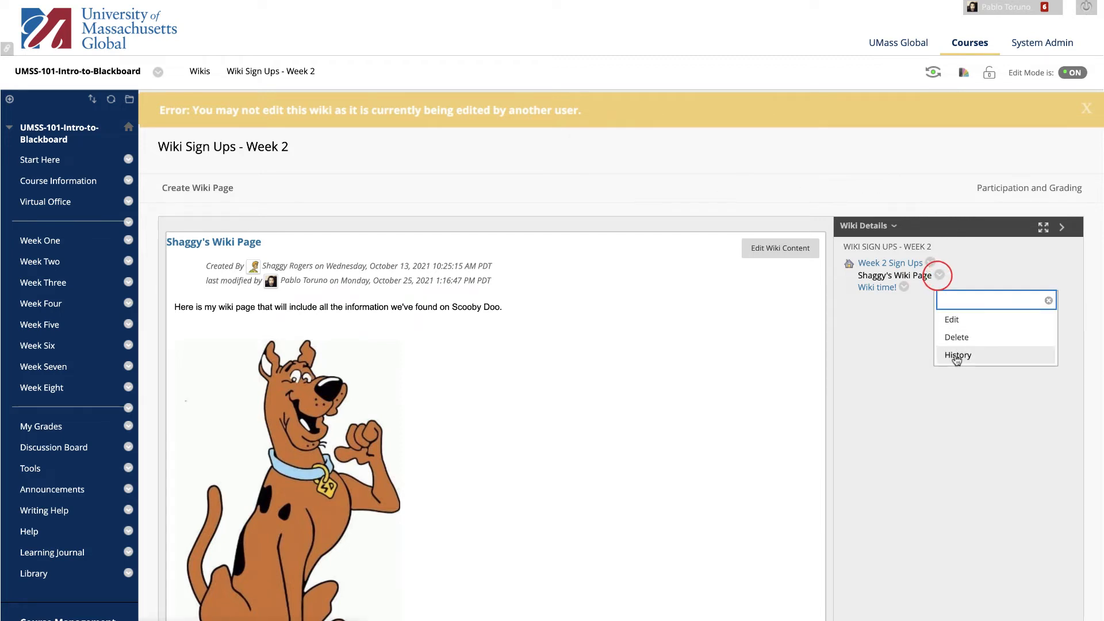
left_click(958, 355)
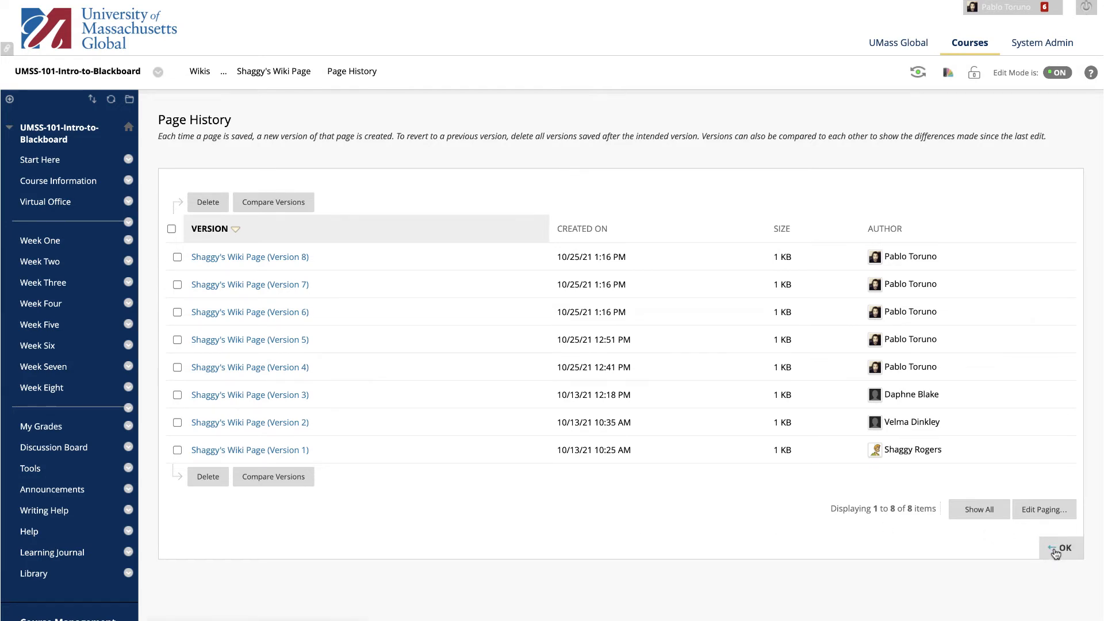
left_click(1065, 548)
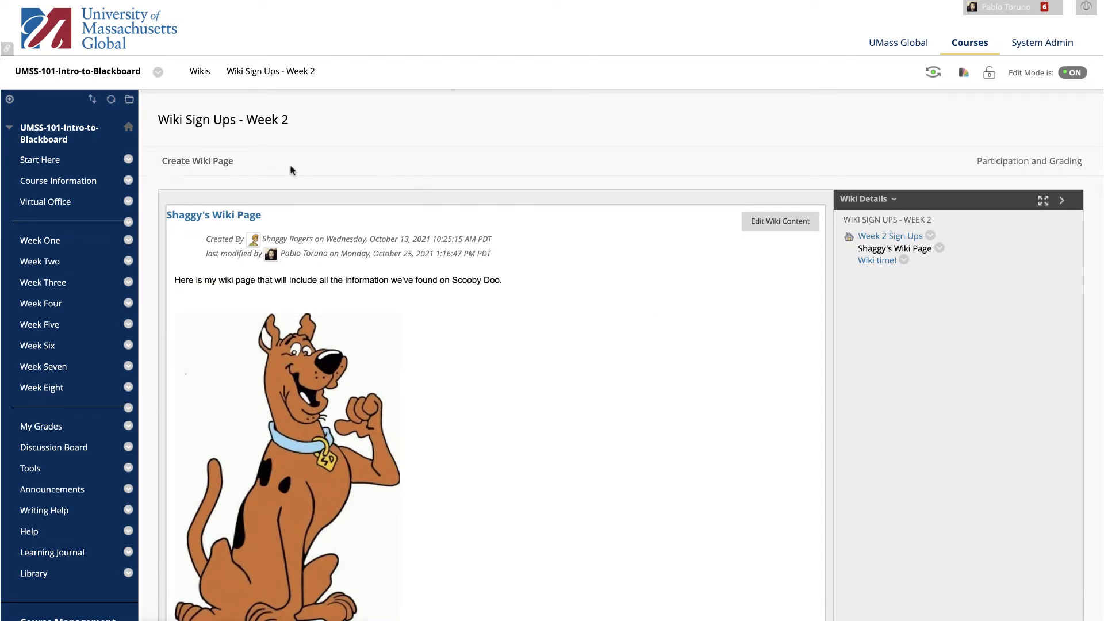
mouse_move(977, 237)
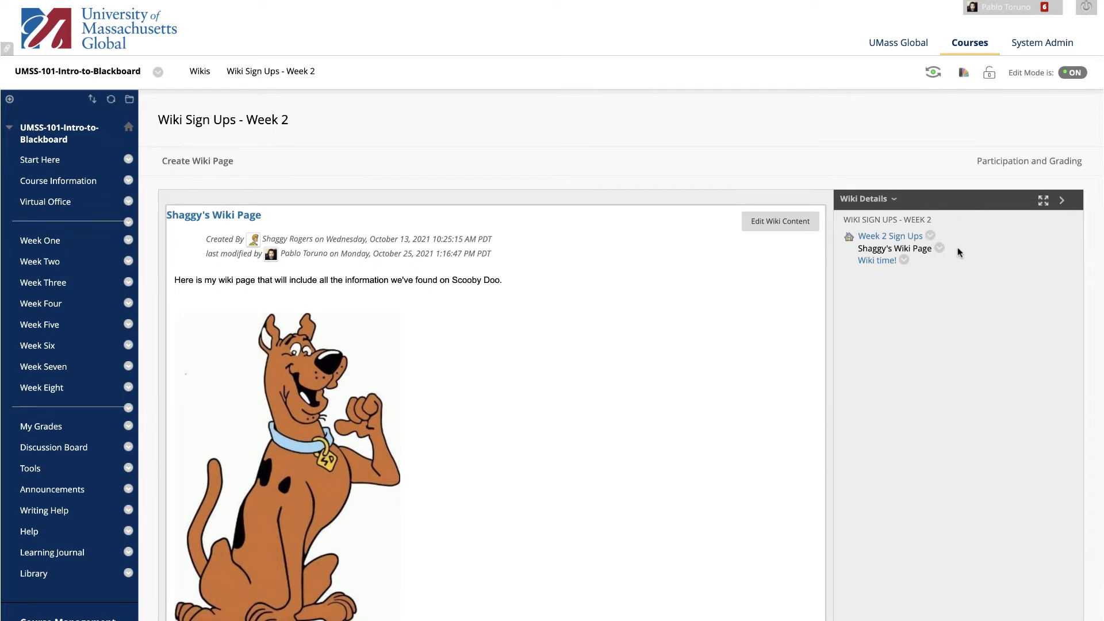
left_click(940, 248)
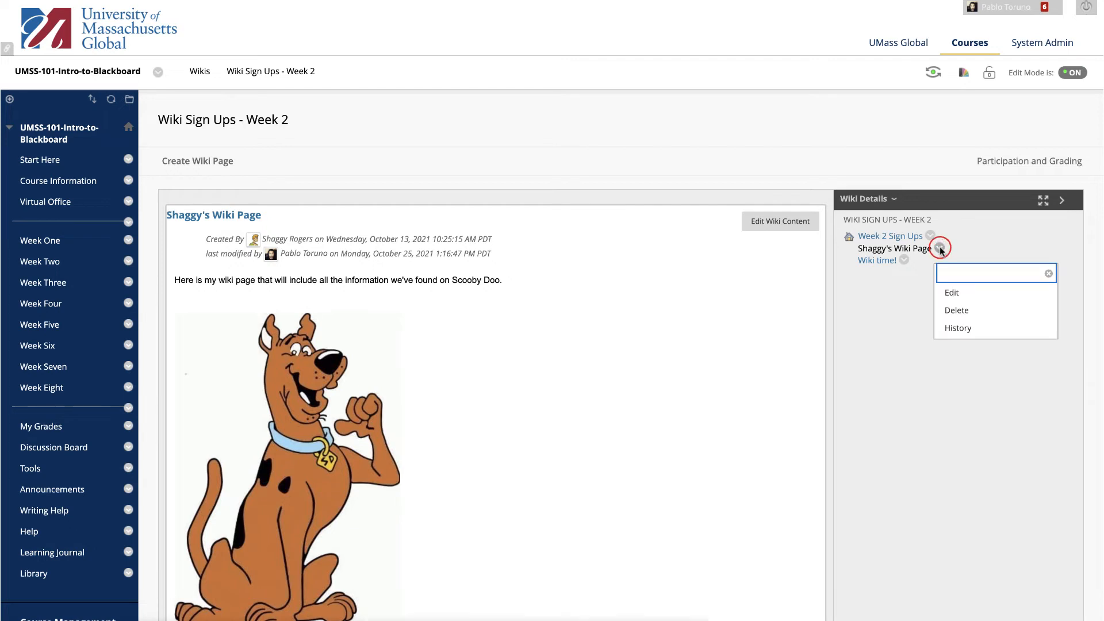
mouse_move(951, 293)
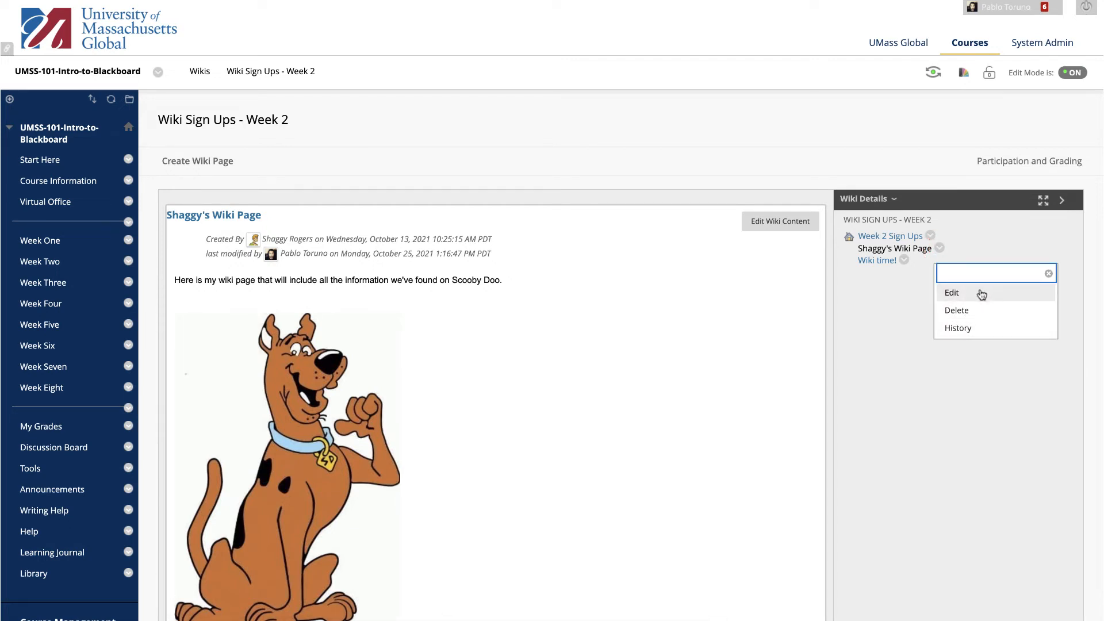
mouse_move(952, 292)
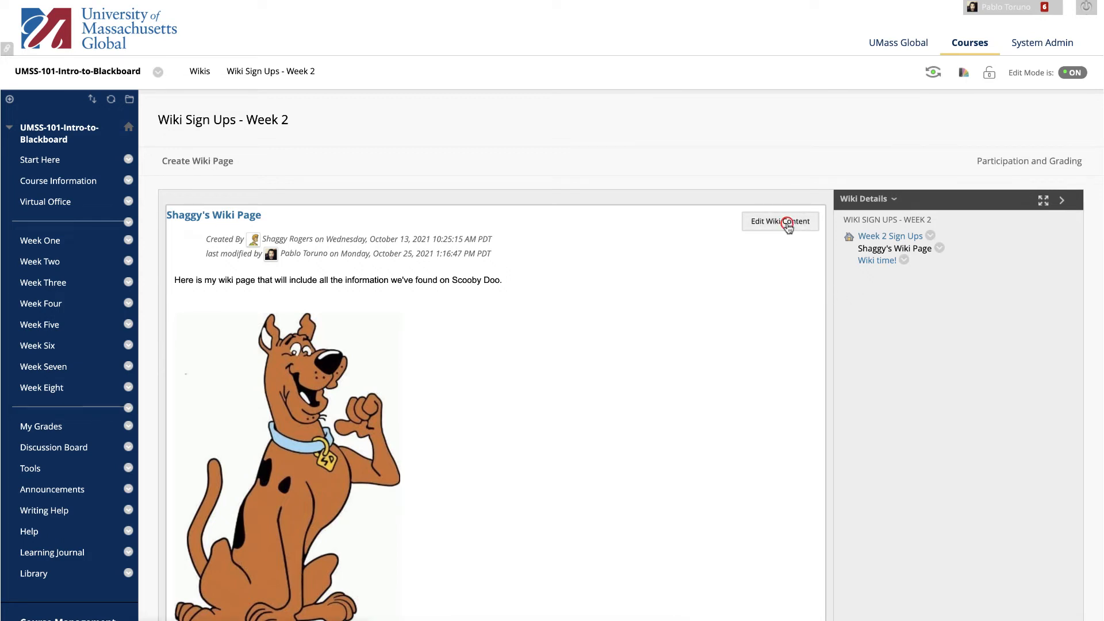
Step: Edit Shaggy's Wiki Page content and submit it, updating its last-modified time
left_click(780, 220)
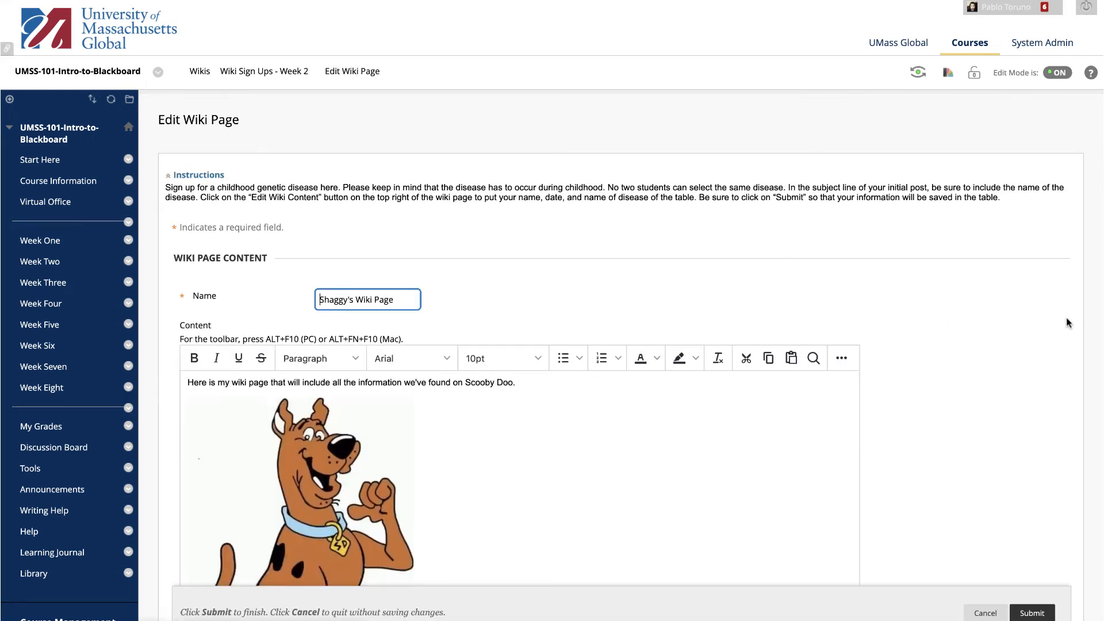
scroll("down", 3)
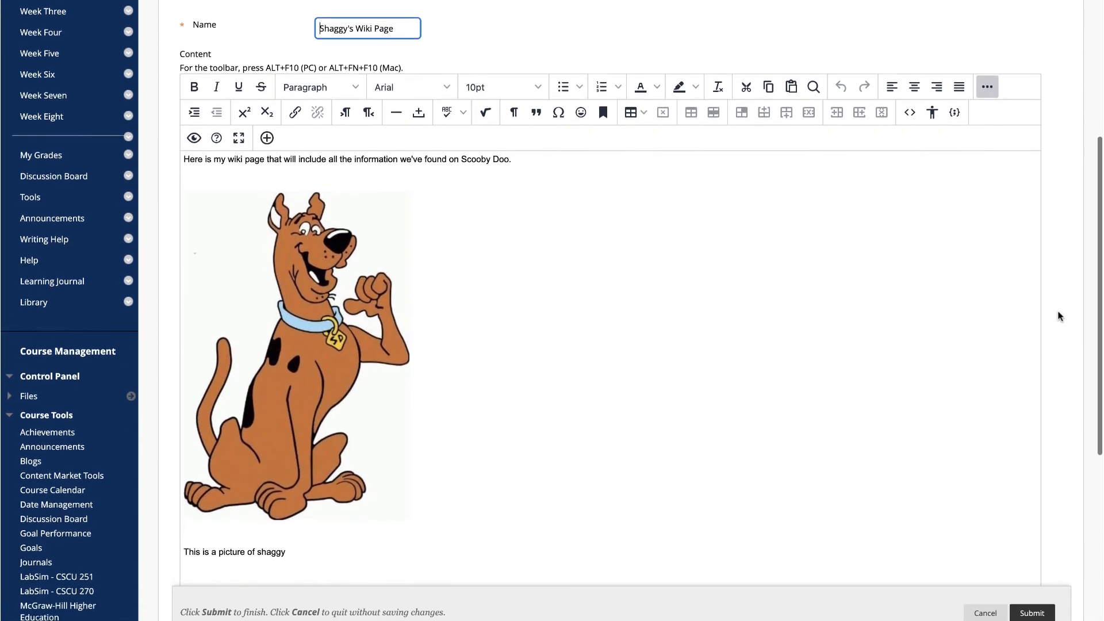
scroll("down", 3)
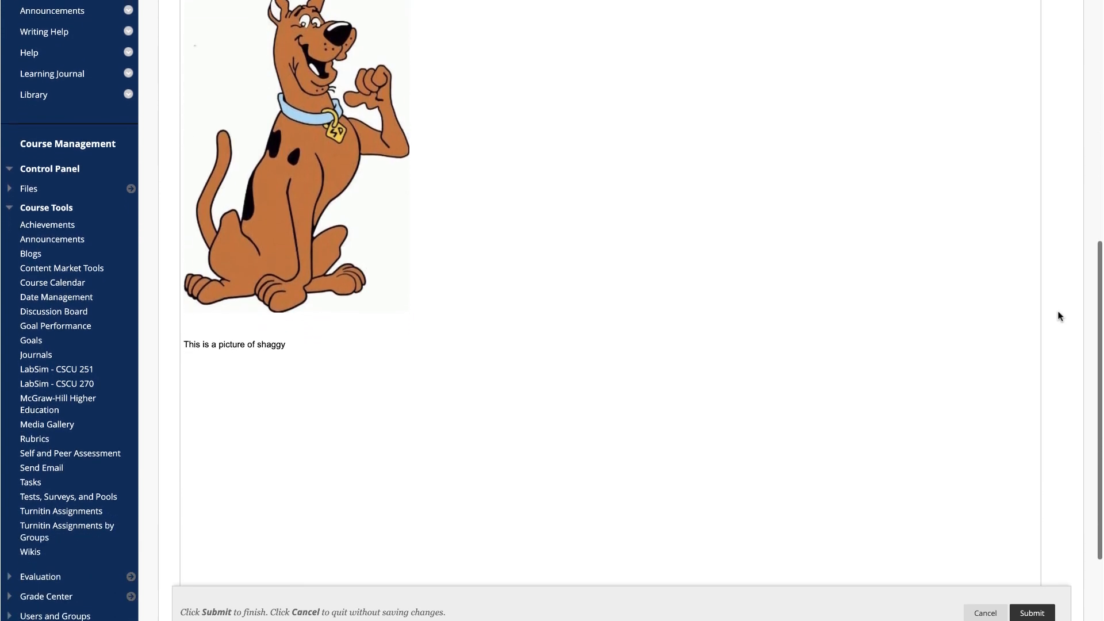
left_click(1031, 613)
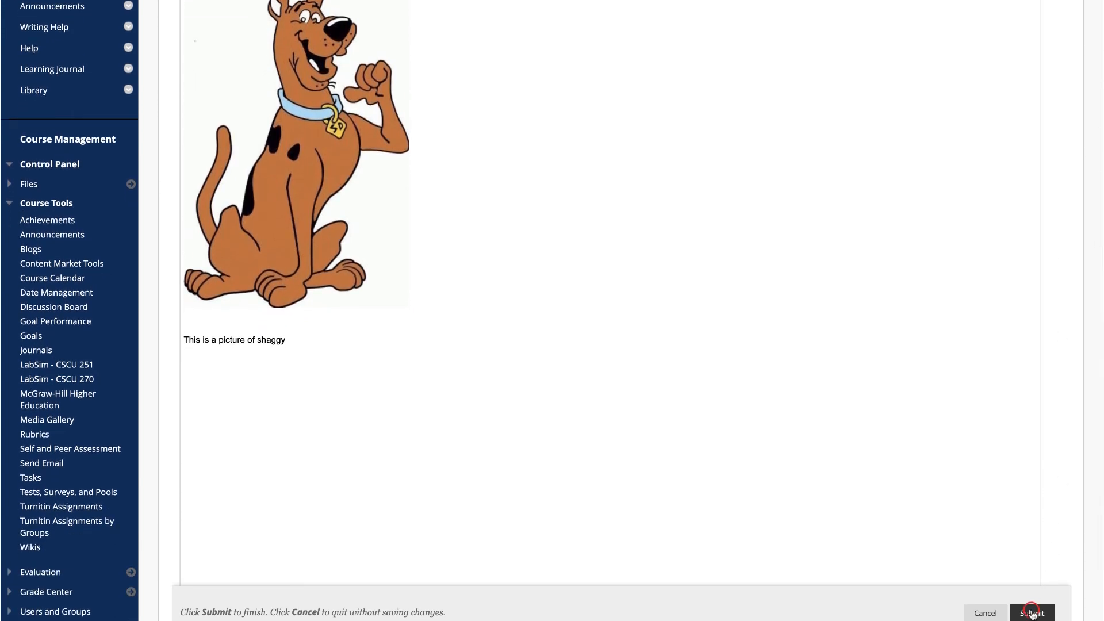
left_click(1032, 612)
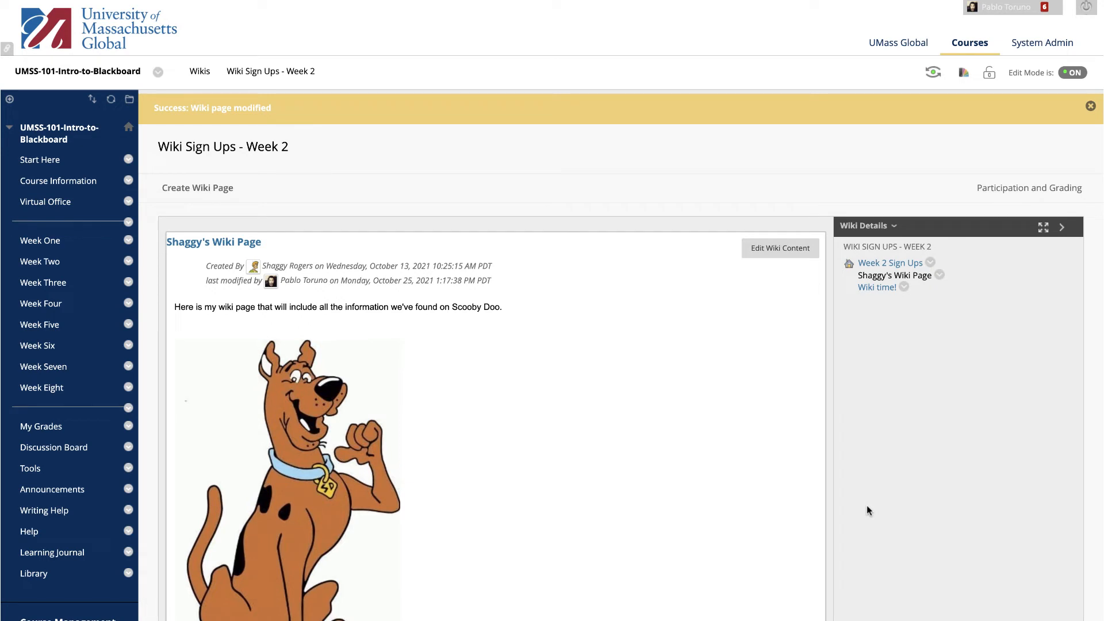
mouse_move(733, 477)
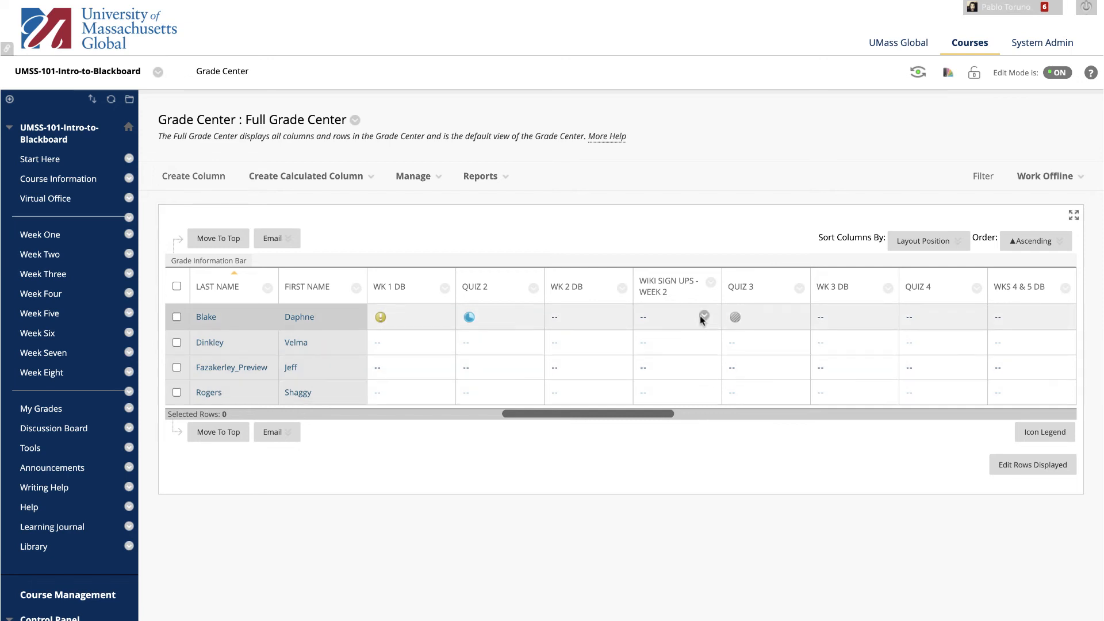
Step: Return to Wiki Sign Ups - Week 2 via Course Tools > Wikis
scroll("down", 3)
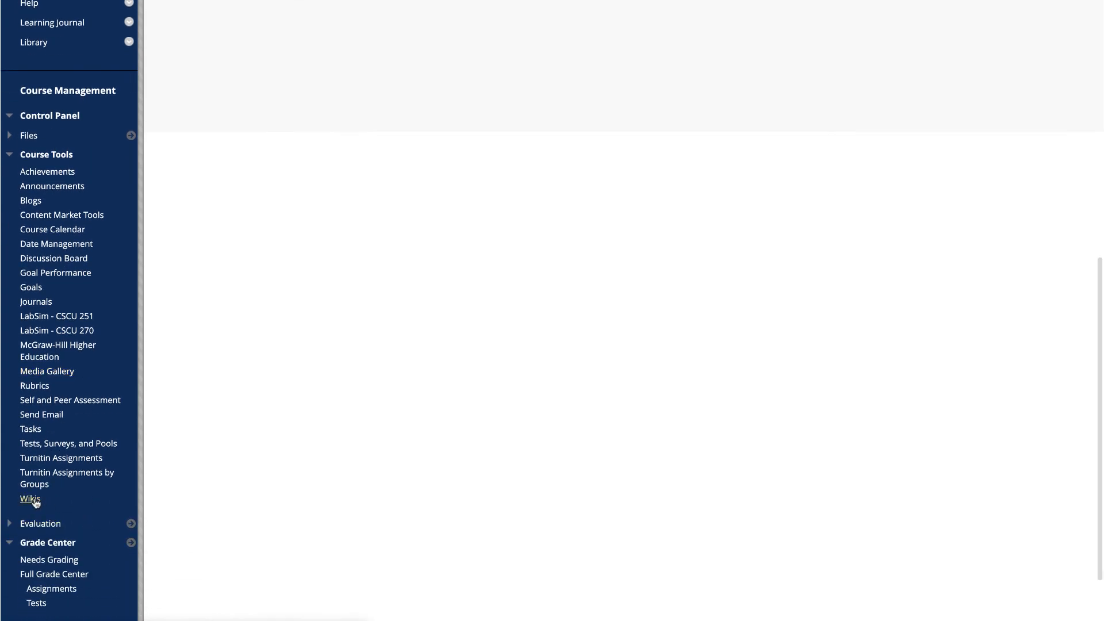
left_click(30, 499)
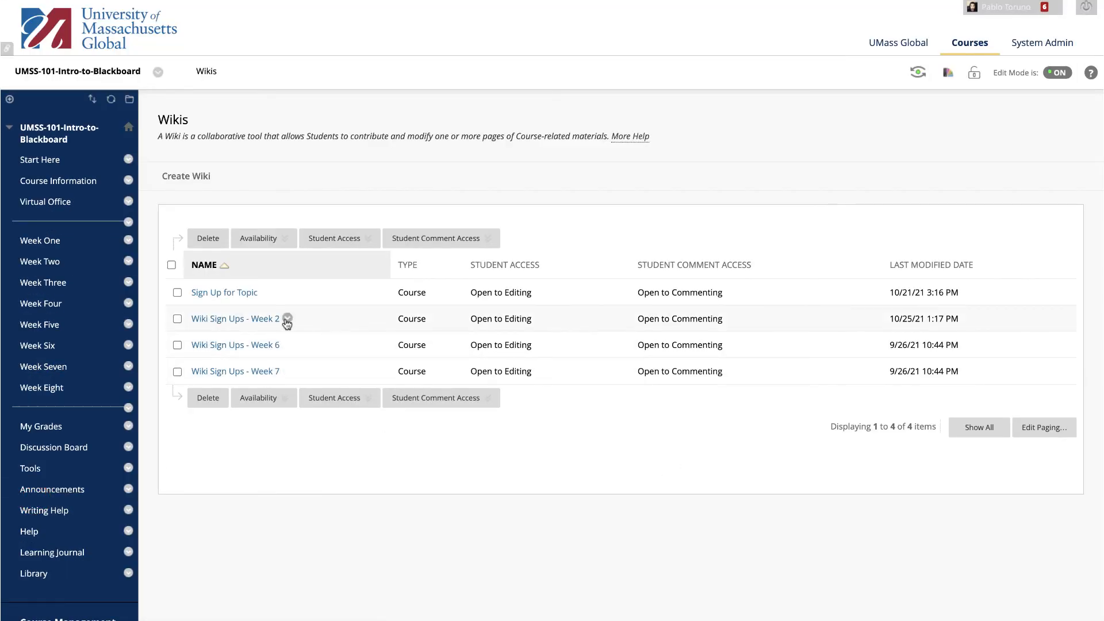
left_click(234, 318)
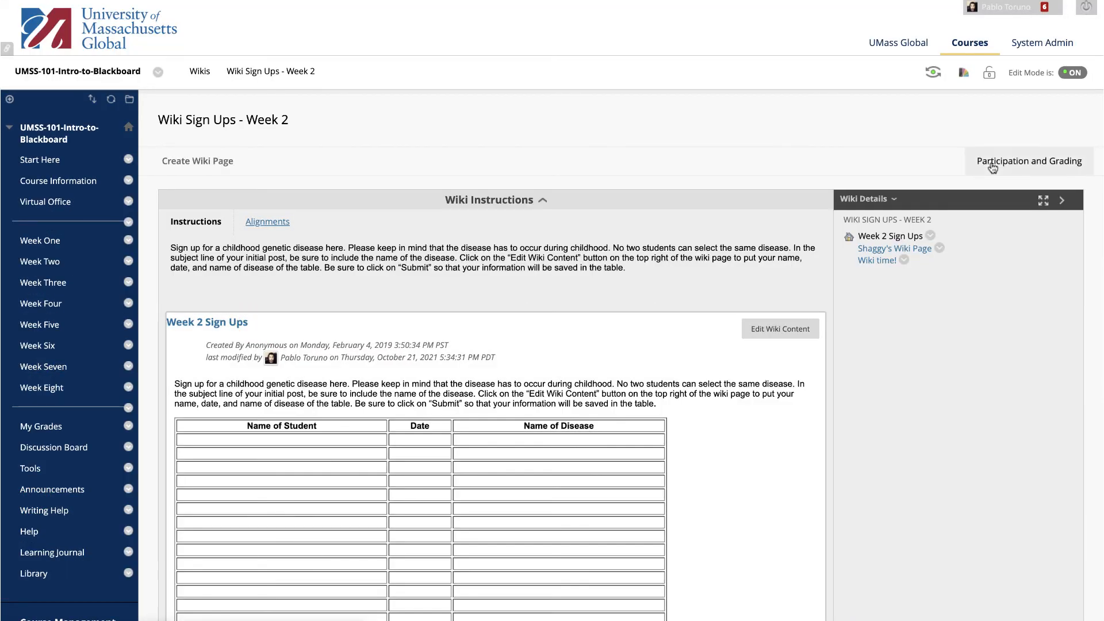
Step: View the Week 2 wiki's Participation Summary and list its members to pick Daphne Blake
left_click(1028, 161)
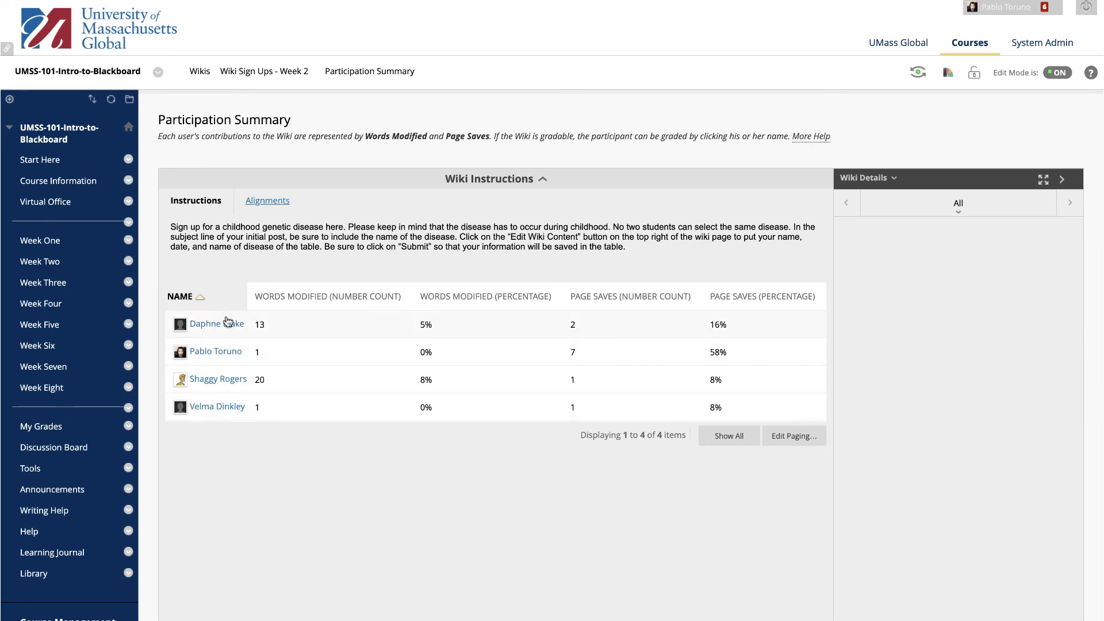
mouse_move(237, 466)
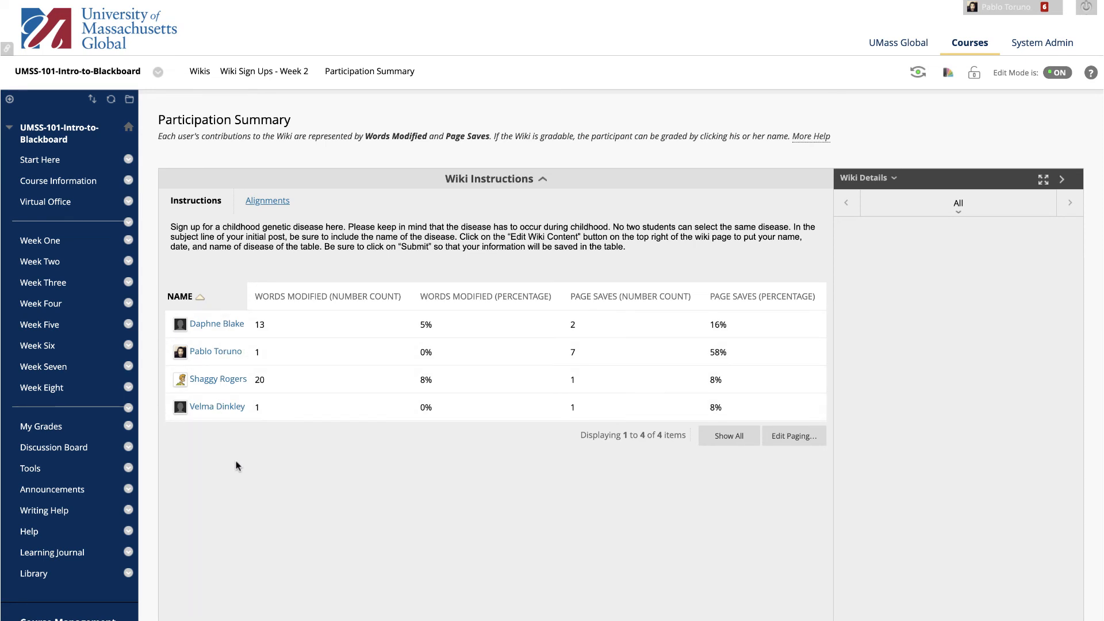
mouse_move(746, 517)
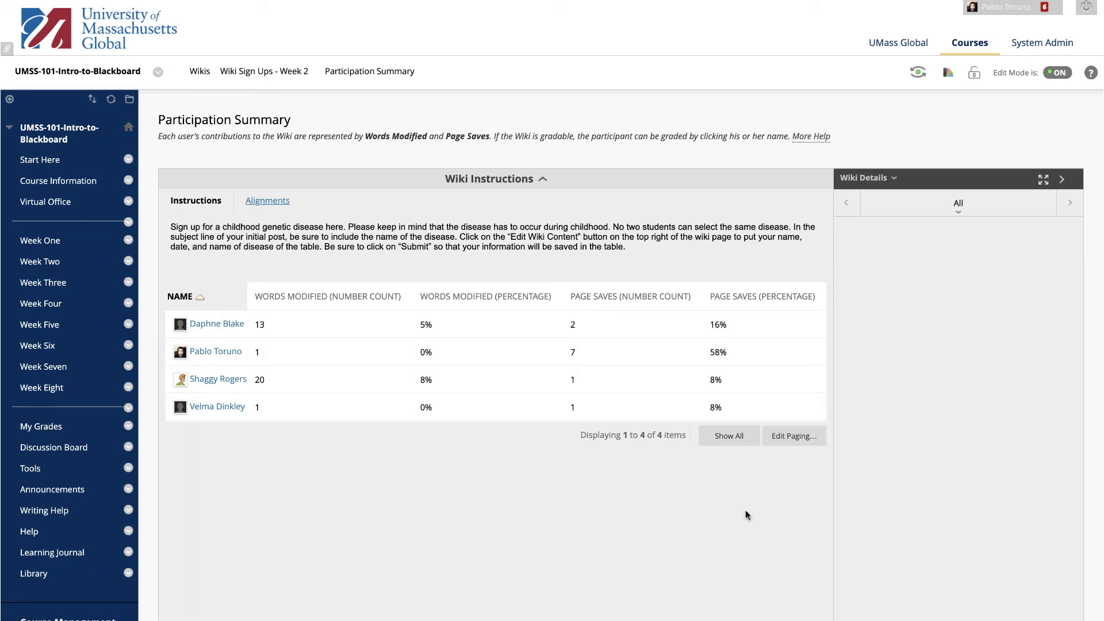
mouse_move(959, 210)
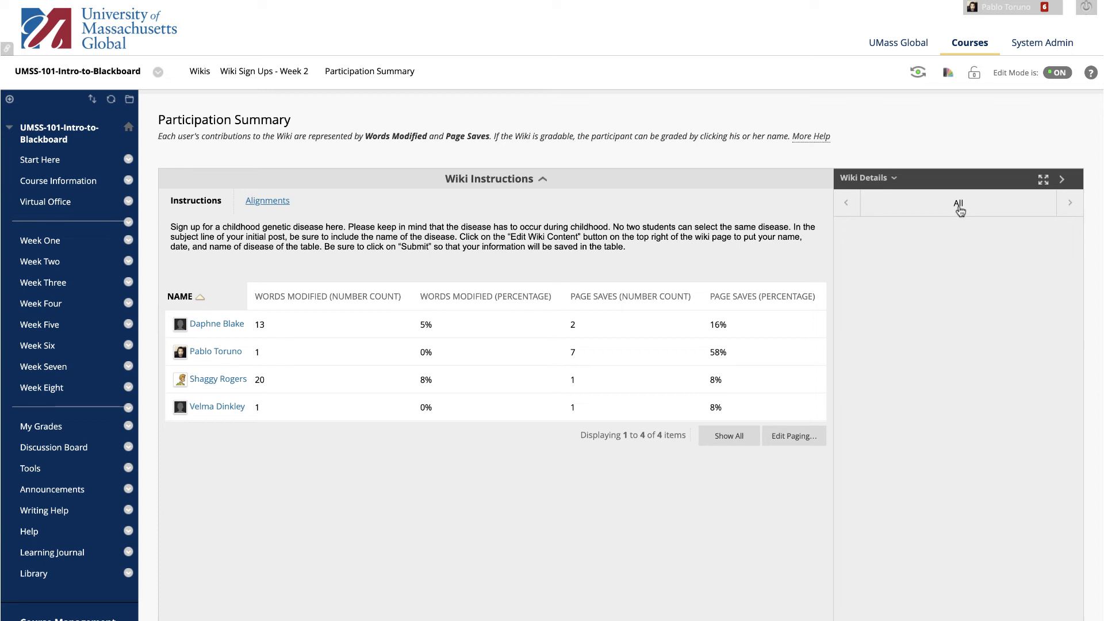
left_click(958, 202)
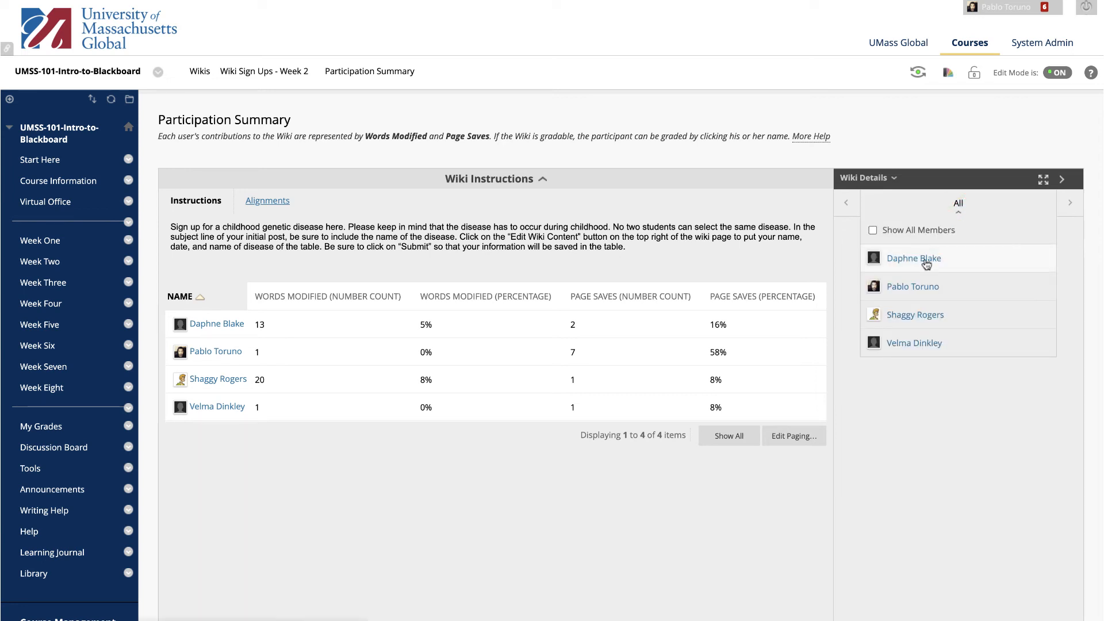
mouse_move(927, 266)
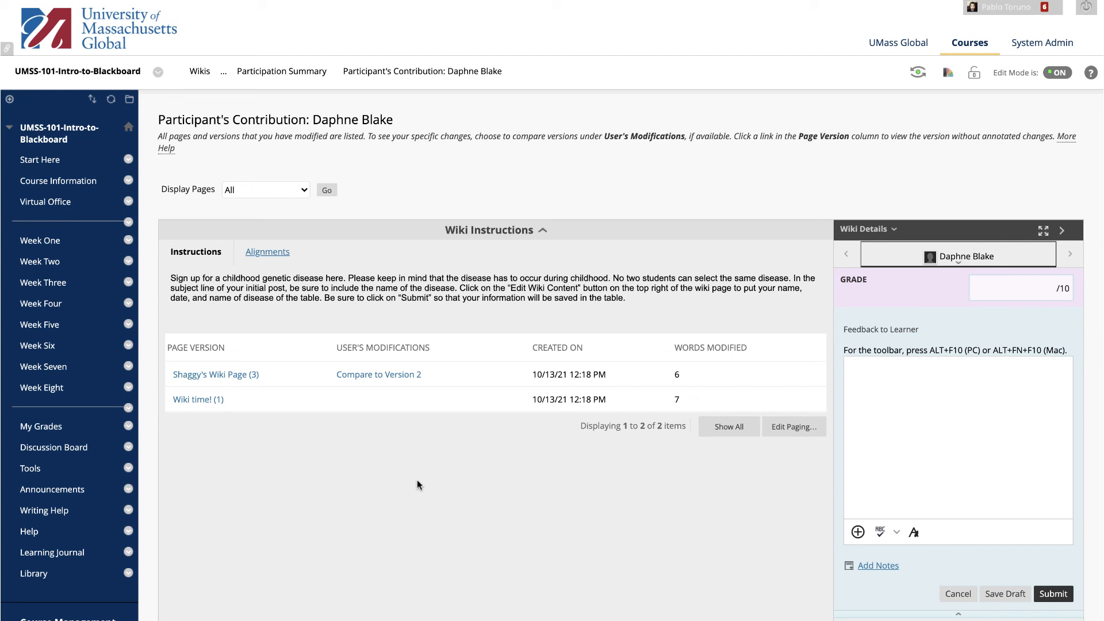
mouse_move(422, 444)
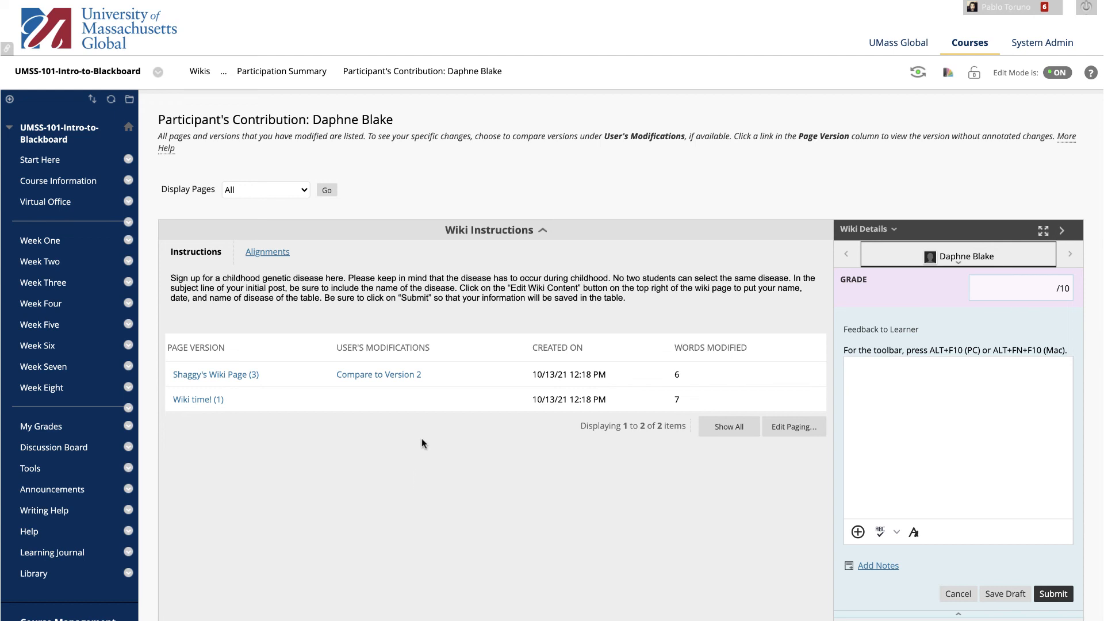
mouse_move(378, 479)
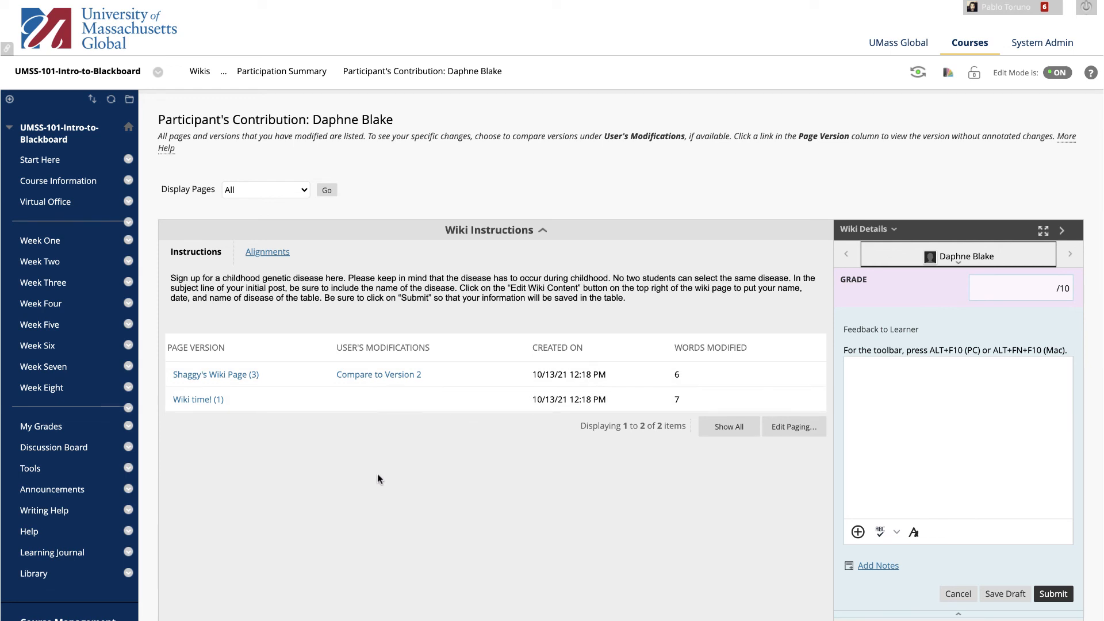
mouse_move(395, 390)
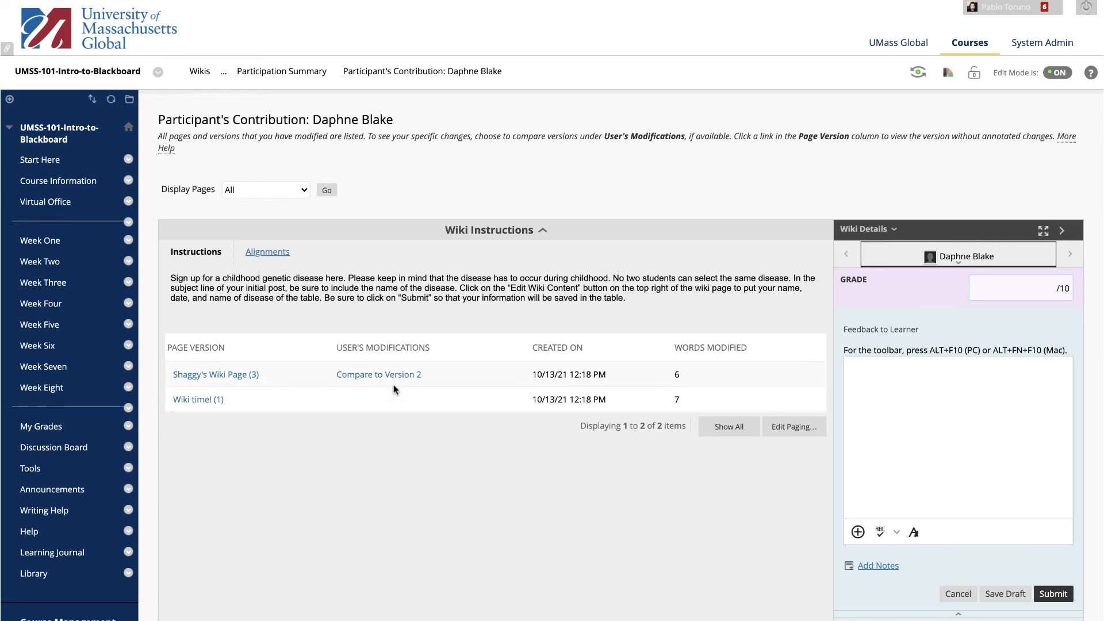
Step: Compare Daphne Blake's version 3 of Shaggy's Wiki Page against version 2
left_click(378, 374)
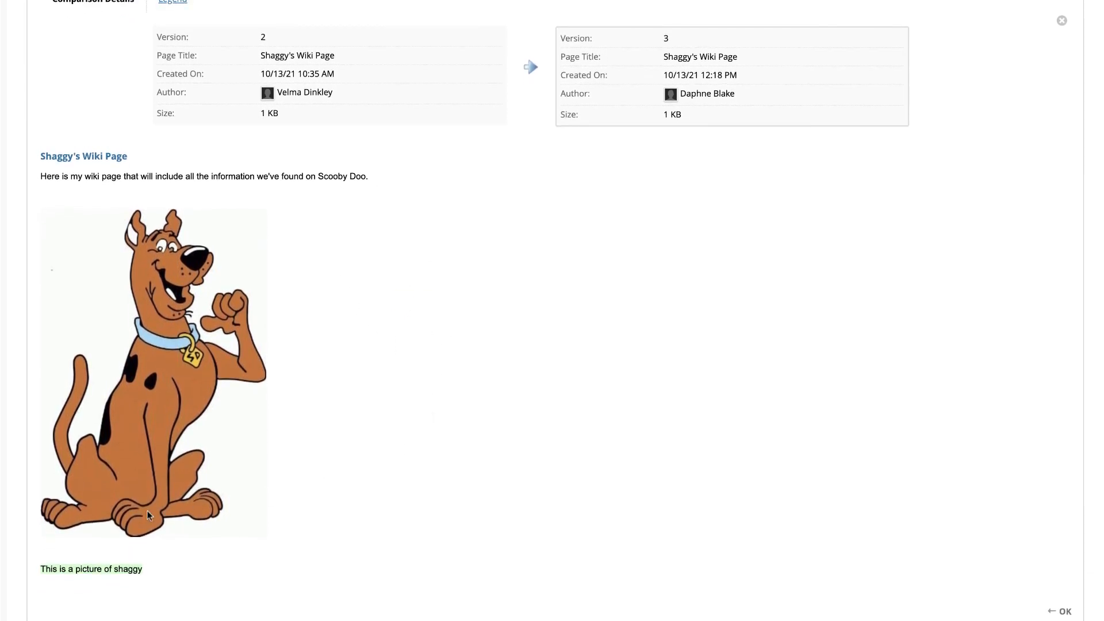
mouse_move(934, 570)
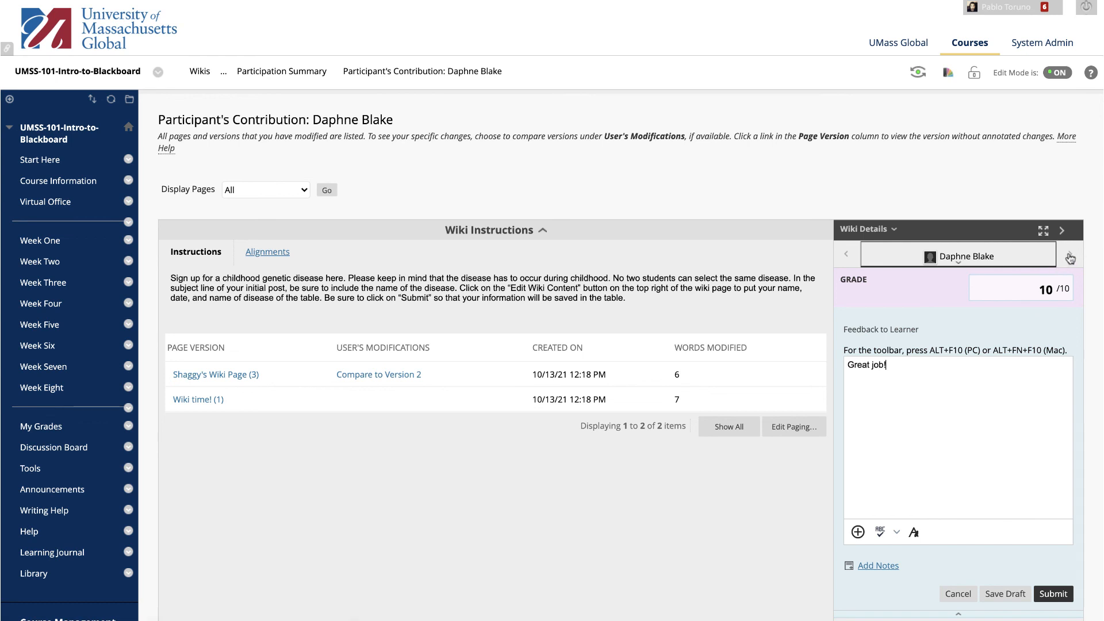
Step: Advance to the next participant's Week 2 contribution and list members to choose another
left_click(1069, 257)
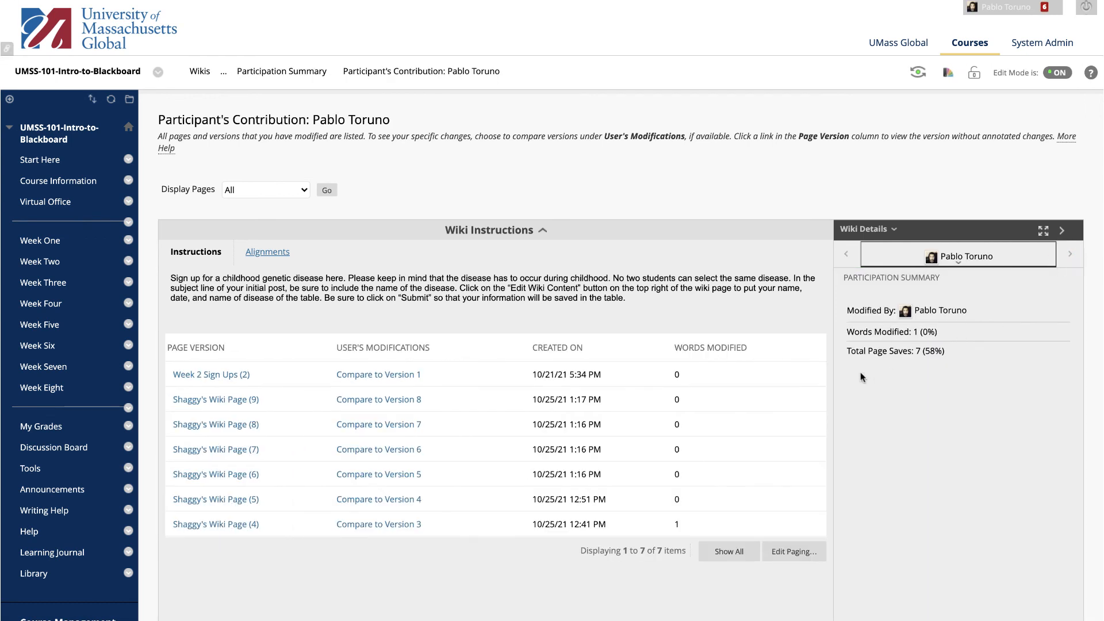
left_click(957, 255)
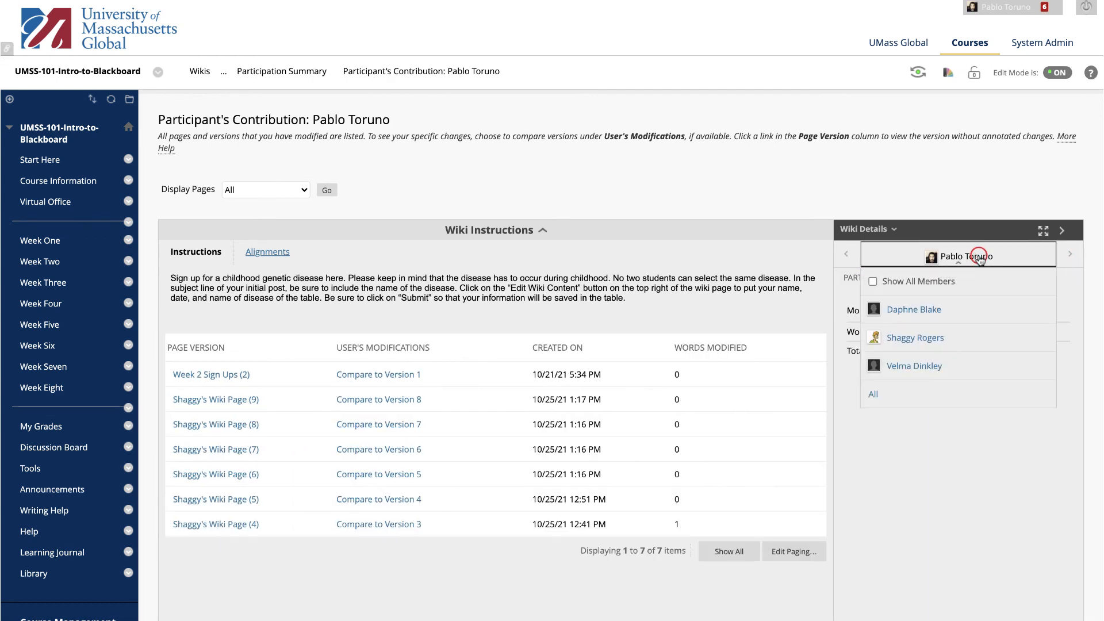